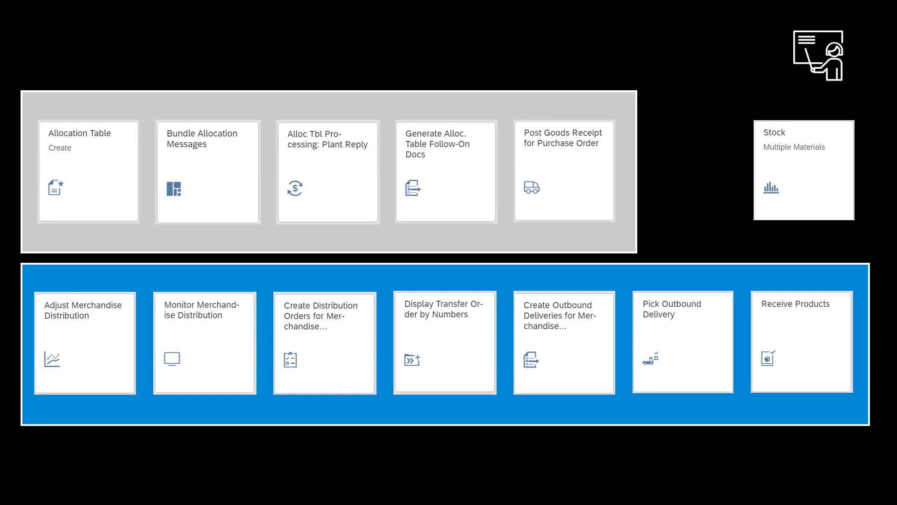
Start a new allocation table from the Create Allocation Table tile.
{"action": "left_click", "coordinate": [88, 171]}
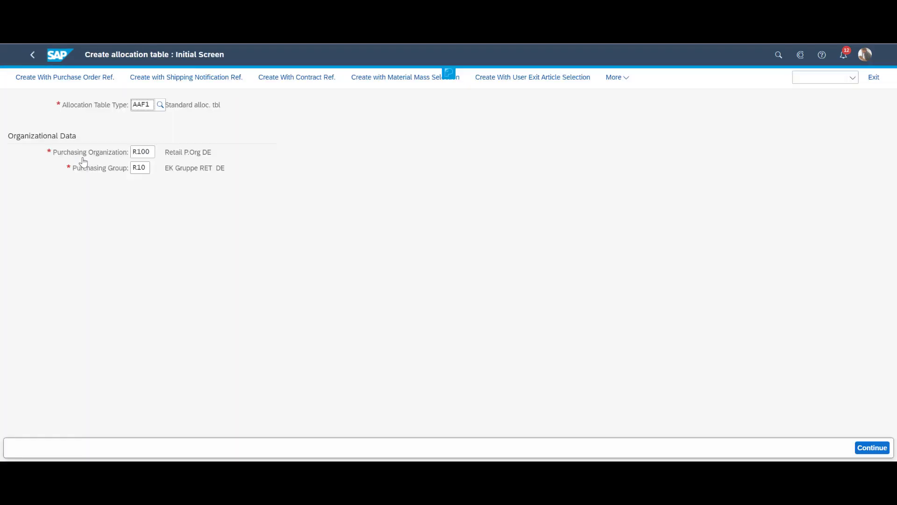
Describe the table as 'Trond Demo Flow-trough' with DC delivery date 12.05.
{"action": "left_click", "coordinate": [871, 446]}
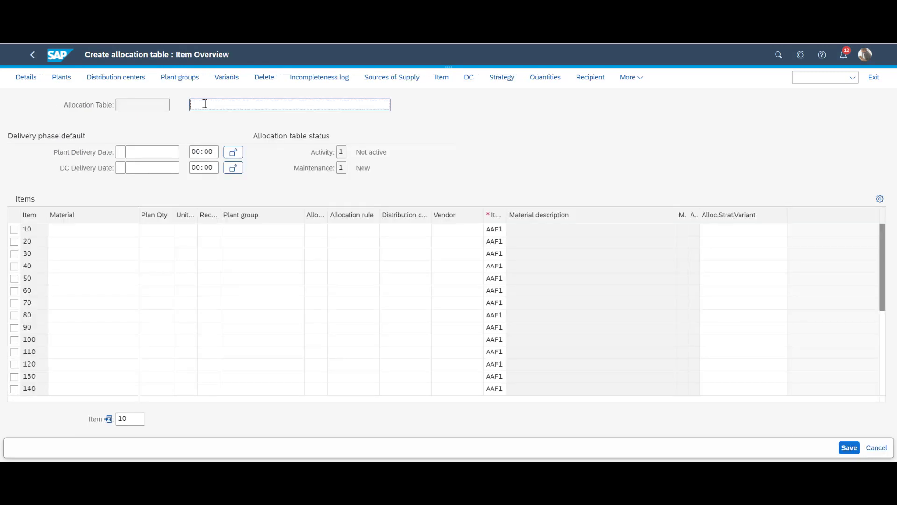
{"action": "type", "text": "Trond Demo"}
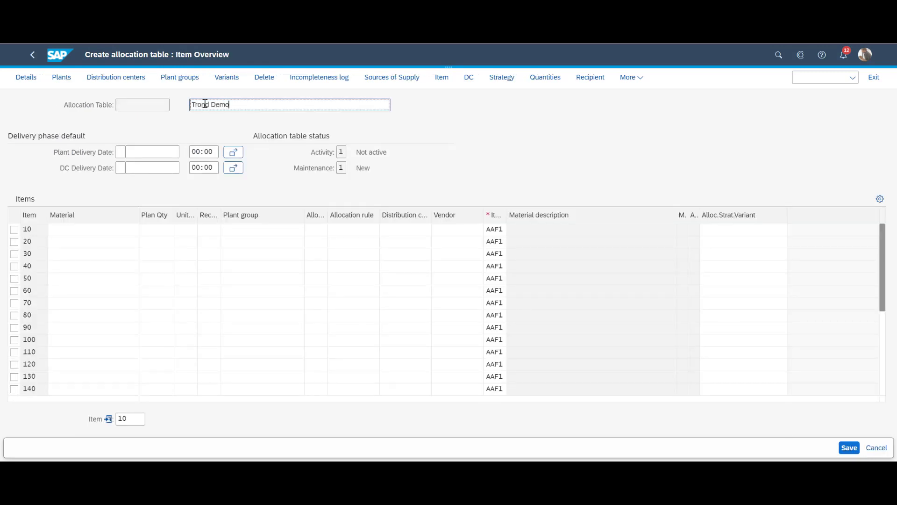
{"action": "type", "text": "Flow-trough"}
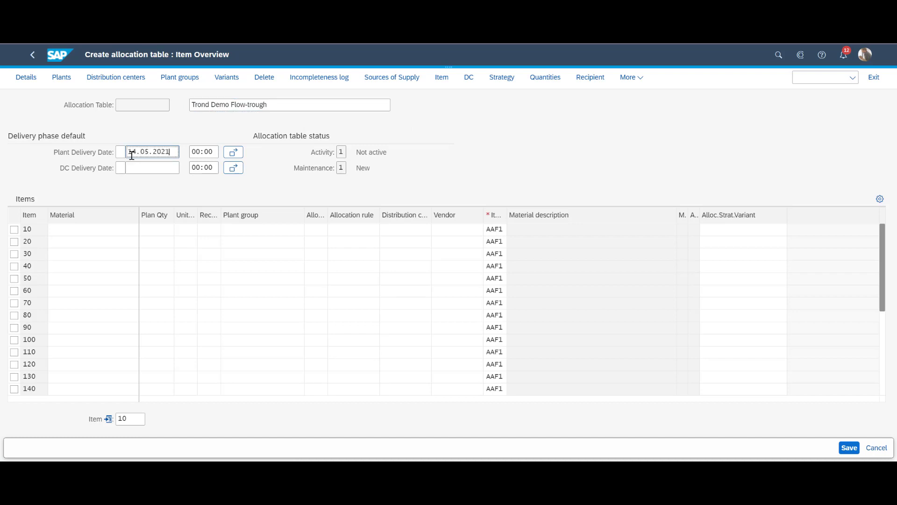
{"action": "type", "text": "12.05"}
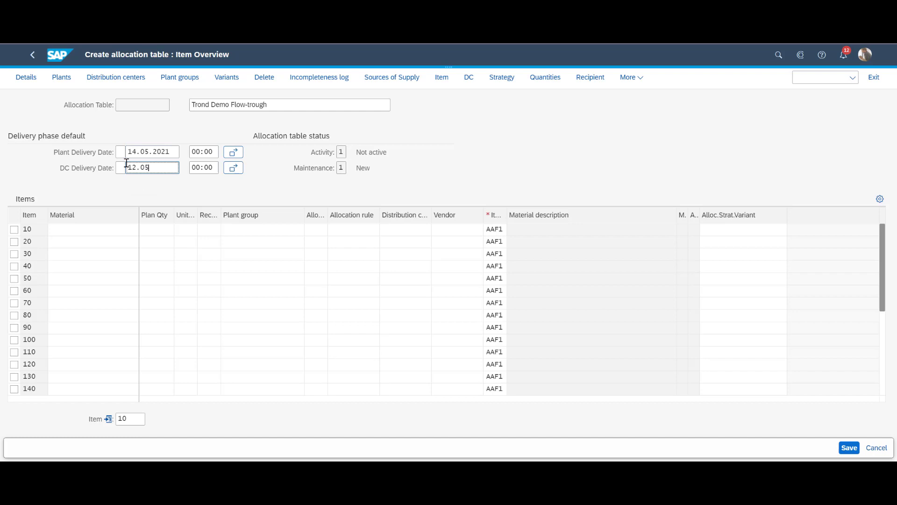
Add item MR-MD-FT1-ART1 with plan quantity 50.
{"action": "type", "text": "MR-MD-"}
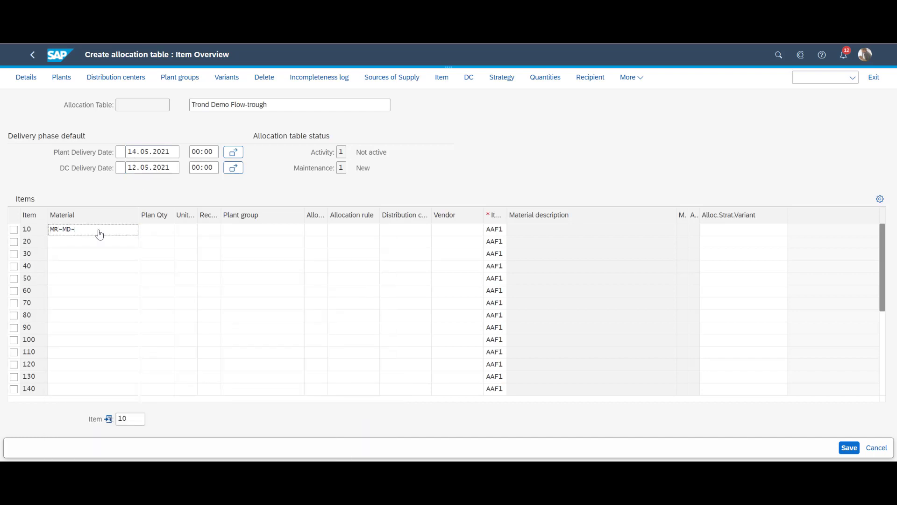
{"action": "type", "text": "FT1-AP"}
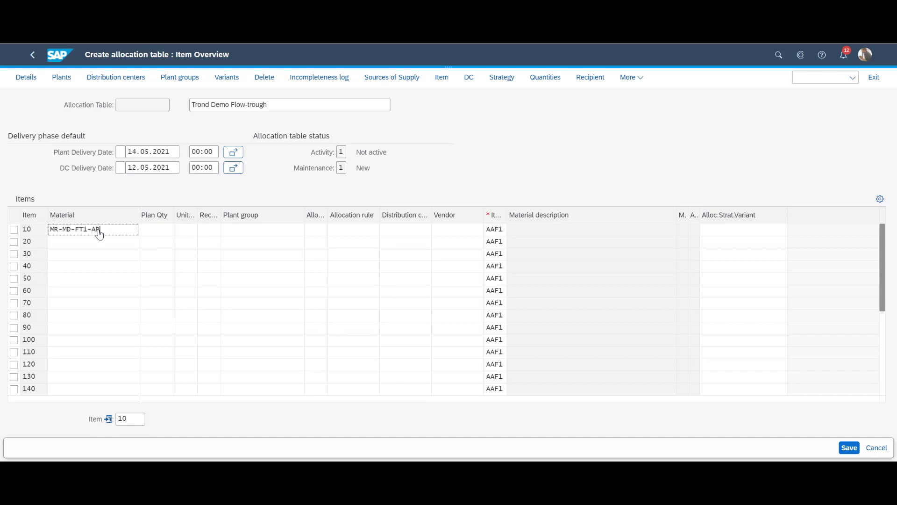
{"action": "type", "text": "50"}
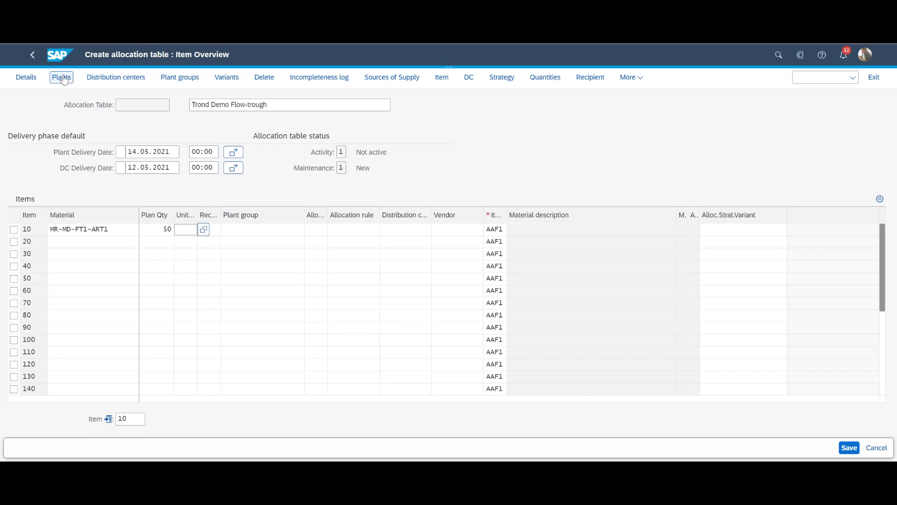
Assign receiving plant R113 alongside R112 to item 10.
{"action": "left_click", "coordinate": [61, 78]}
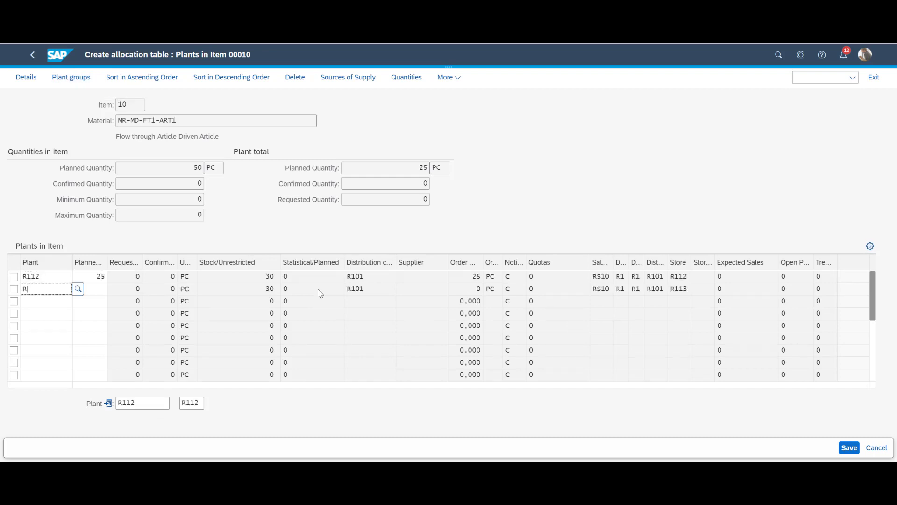
{"action": "type", "text": "113"}
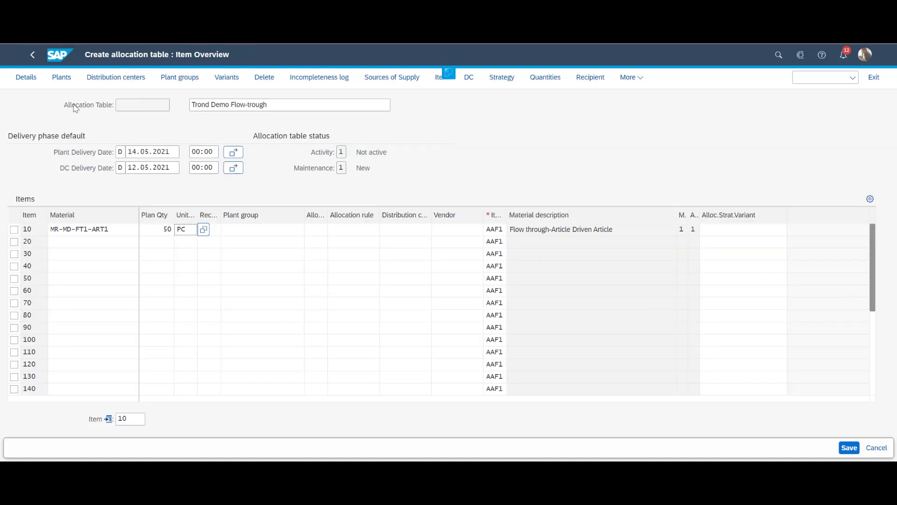
Run the incompleteness check on item 10's details, confirm no gaps and save.
{"action": "left_click", "coordinate": [468, 77]}
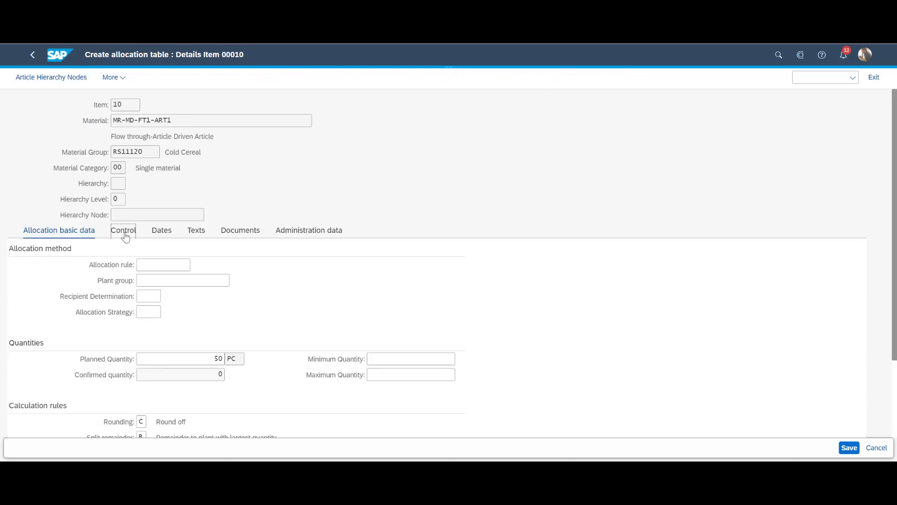
{"action": "left_click", "coordinate": [124, 230]}
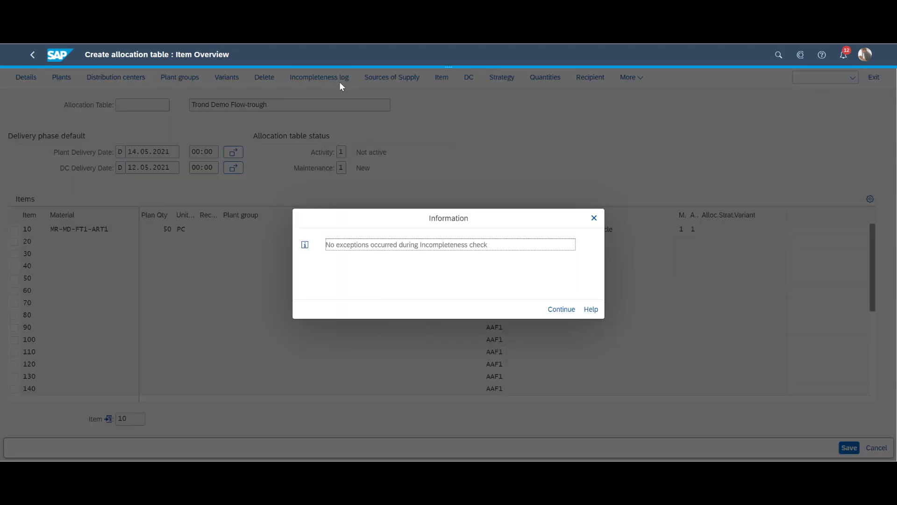
{"action": "left_click", "coordinate": [560, 310]}
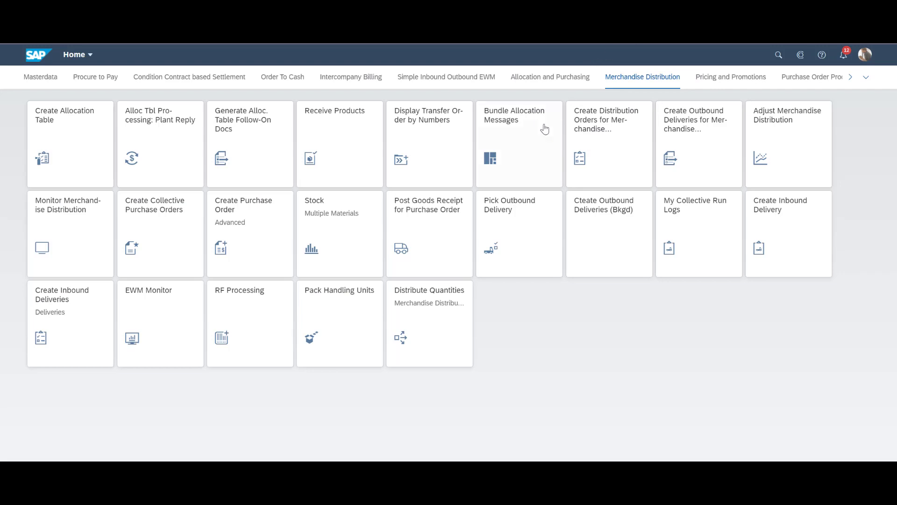
Bundle RTA2 messages for allocation table 204 and acknowledge the two successful outputs.
{"action": "left_click", "coordinate": [513, 143]}
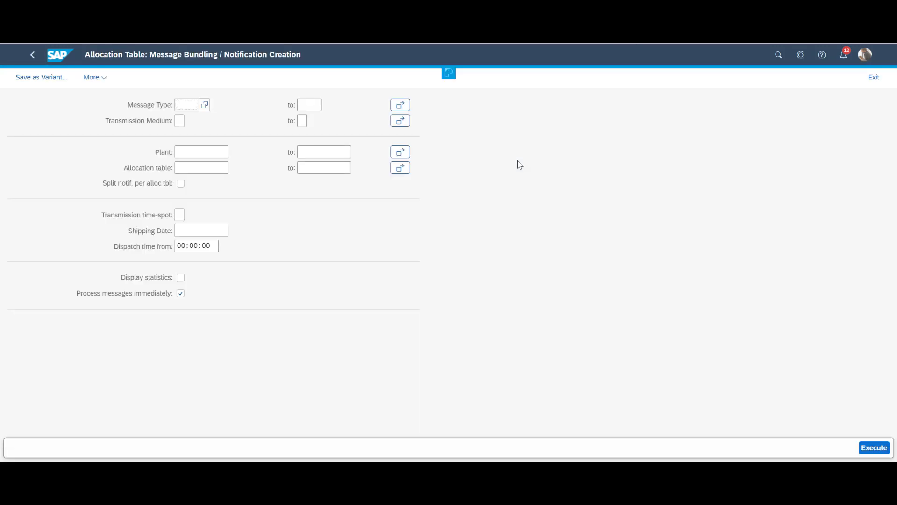
{"action": "type", "text": "RTA2"}
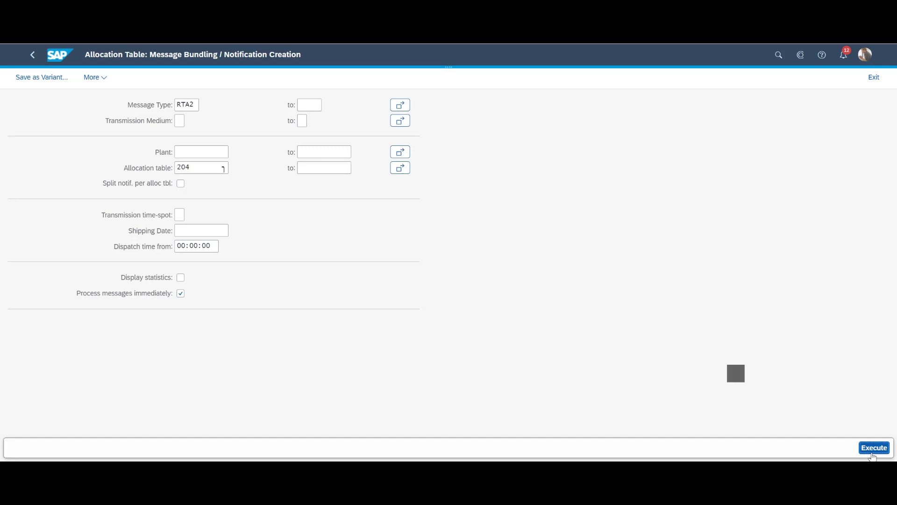
{"action": "left_click", "coordinate": [874, 447]}
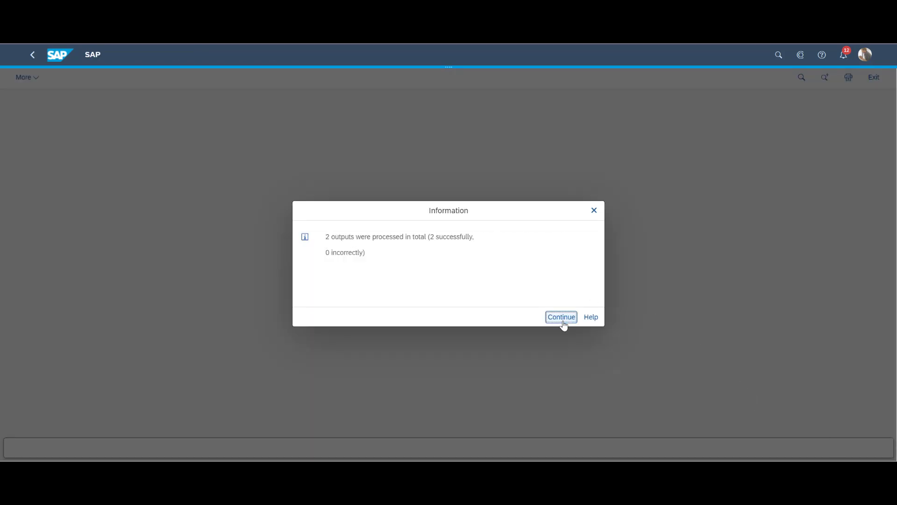
{"action": "left_click", "coordinate": [561, 317]}
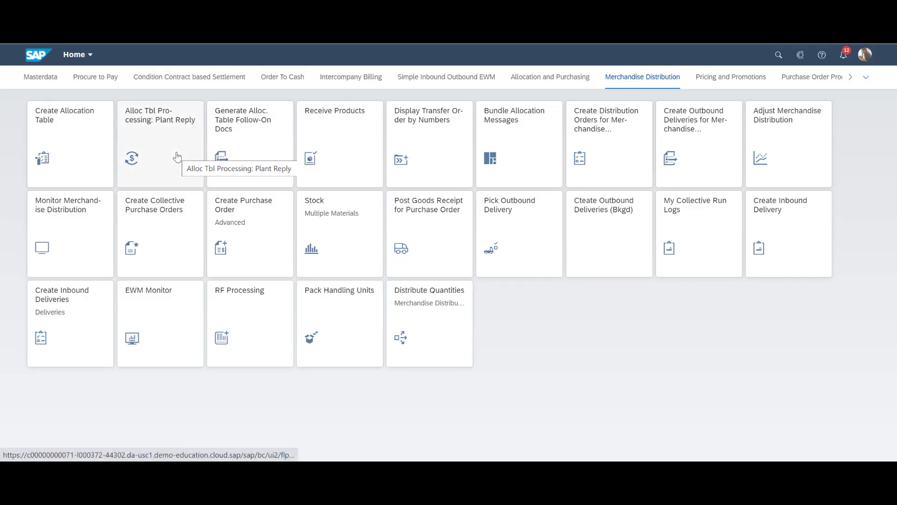
Enter table 204's plant reply with 25 pieces requested and confirmed for R112 and R113, then save.
{"action": "left_click", "coordinate": [160, 143]}
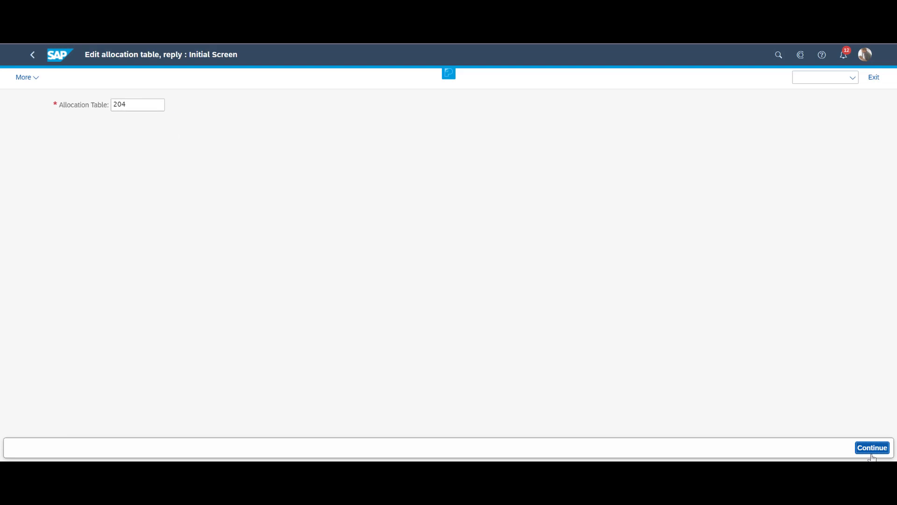
{"action": "left_click", "coordinate": [872, 447]}
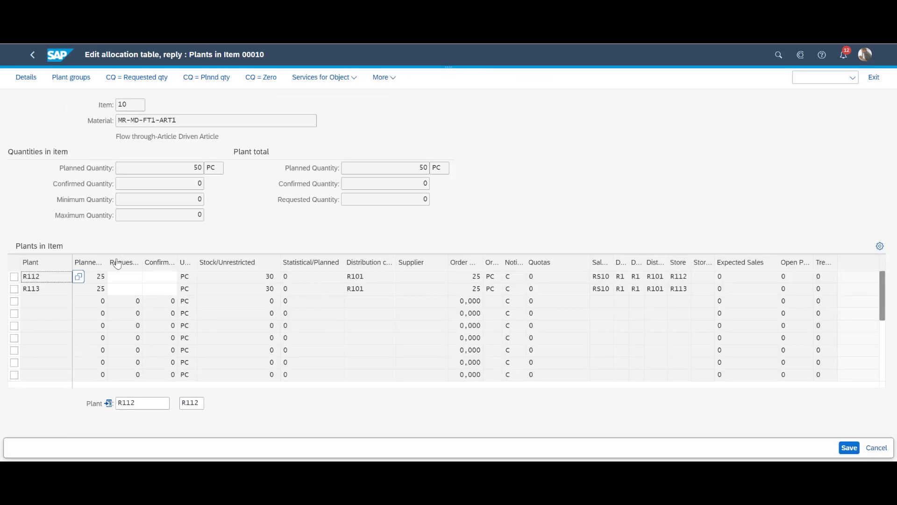
{"action": "type", "text": "25"}
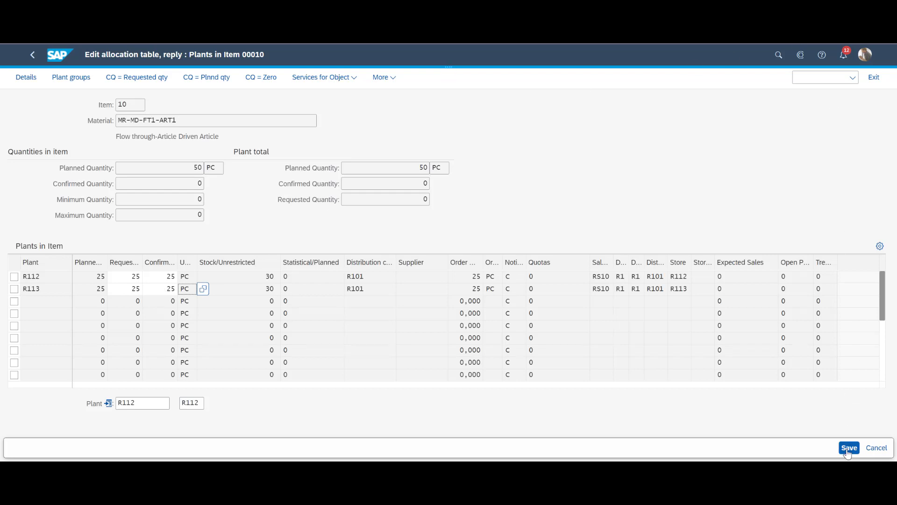
{"action": "left_click", "coordinate": [850, 448]}
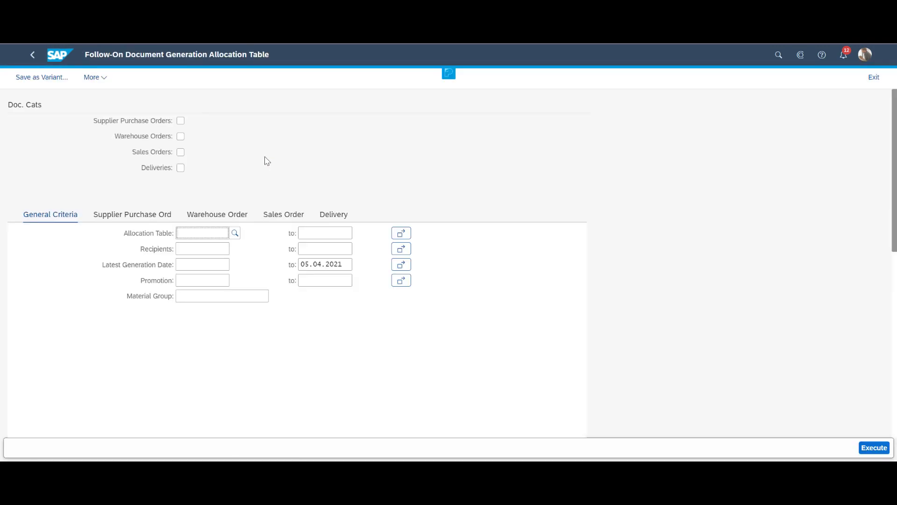
Select supplier and warehouse orders for allocation table 204 and load its three lines.
{"action": "left_click", "coordinate": [181, 136]}
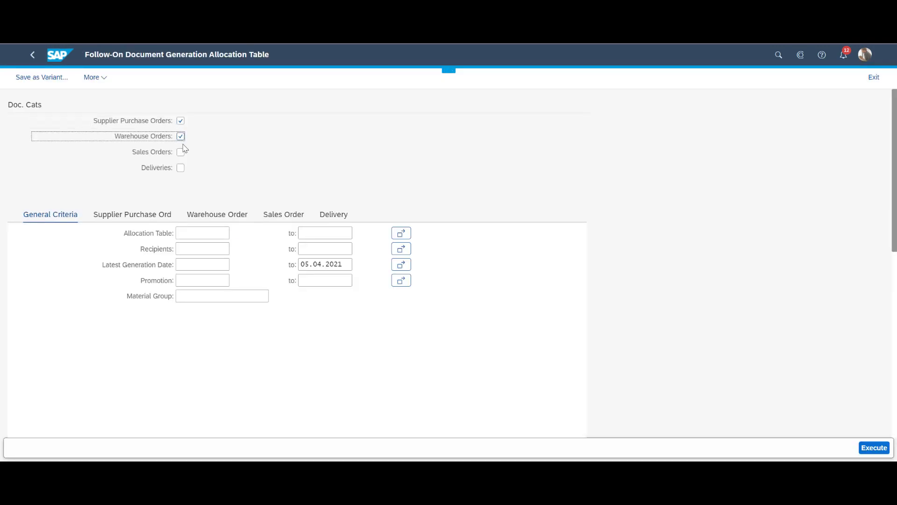
{"action": "left_click", "coordinate": [181, 151]}
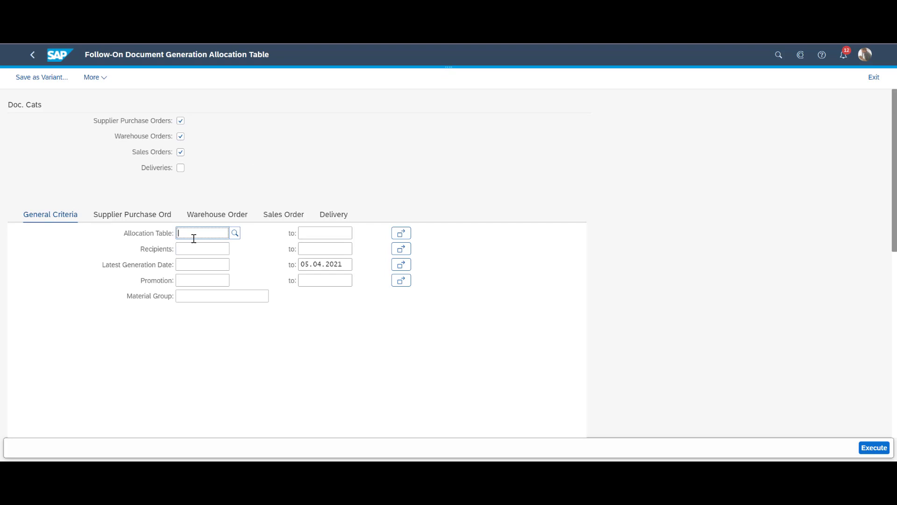
{"action": "type", "text": "204"}
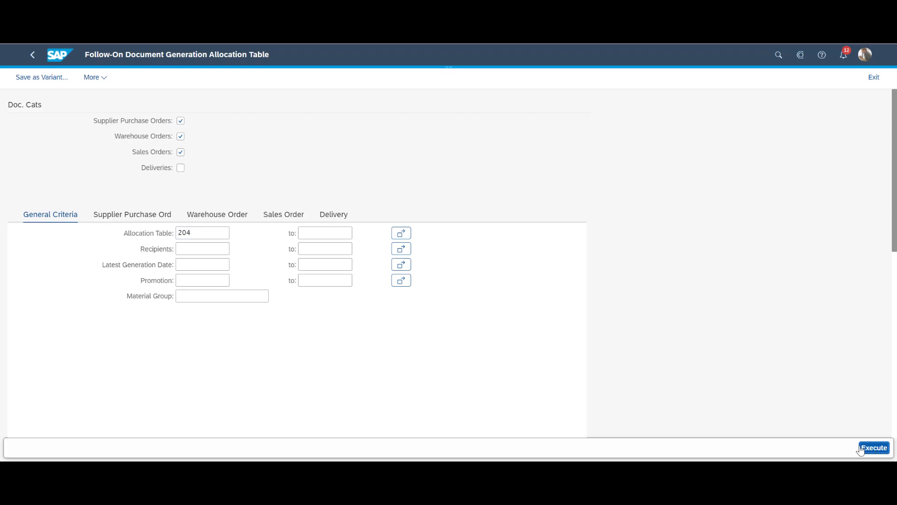
{"action": "left_click", "coordinate": [873, 447]}
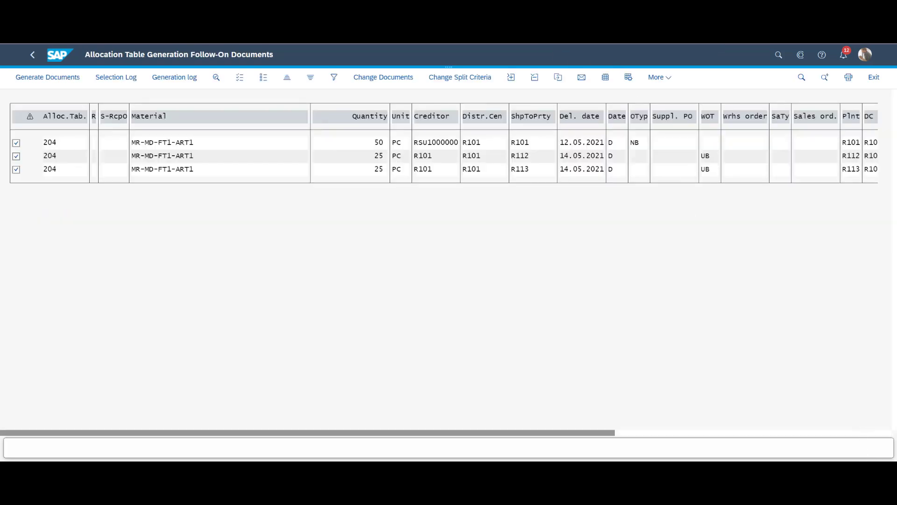
{"action": "mouse_move", "coordinate": [48, 77]}
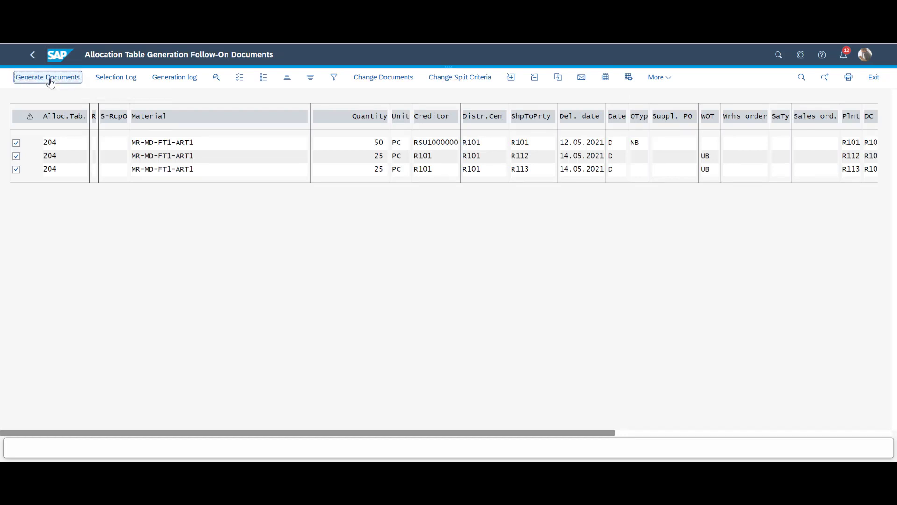
Generate the follow-on documents for the vendor, R112 and R113 lines.
{"action": "left_click", "coordinate": [47, 77]}
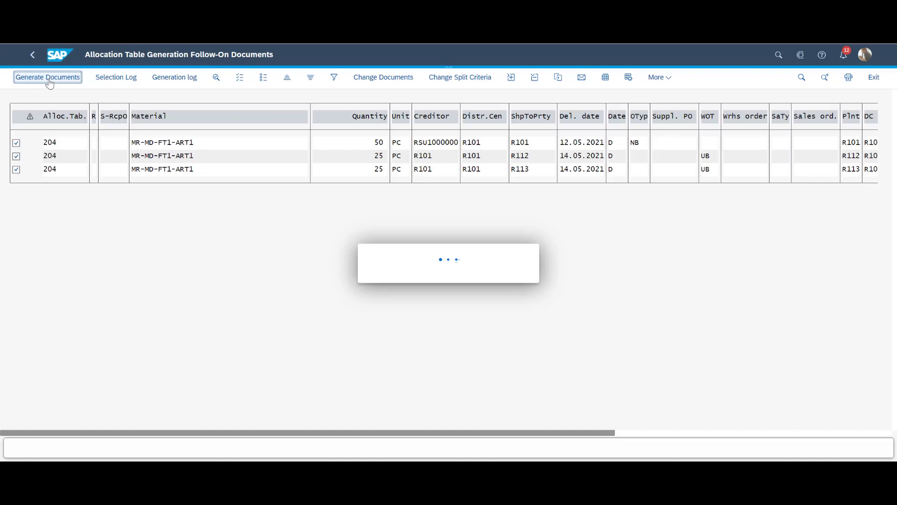
{"action": "left_click", "coordinate": [48, 78]}
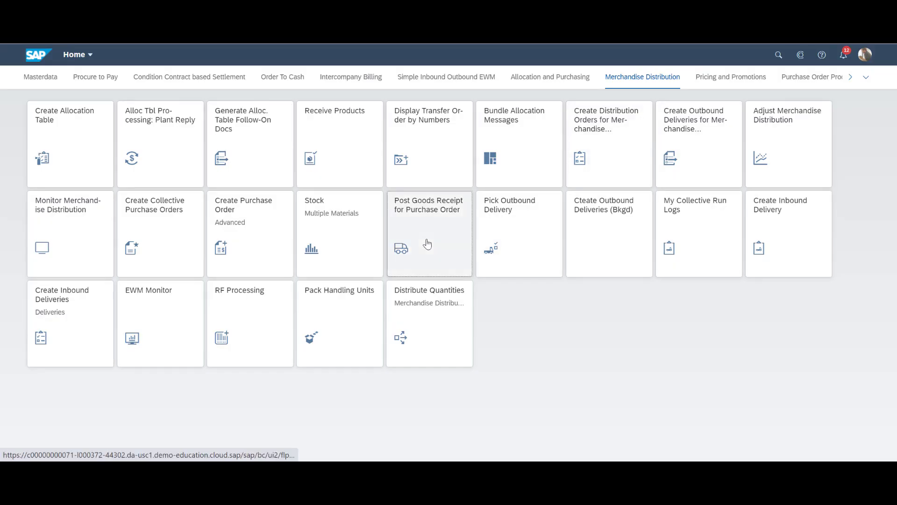
{"action": "left_click", "coordinate": [429, 234]}
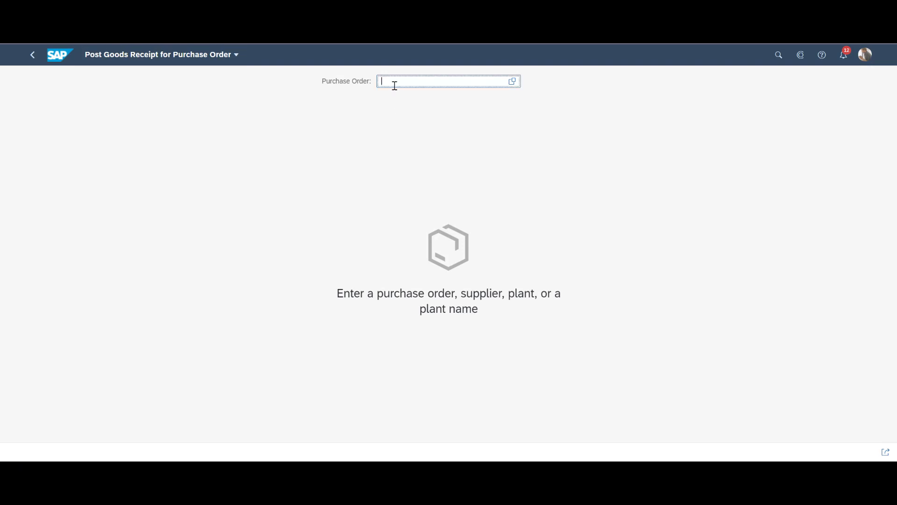
{"action": "type", "text": "4500404617"}
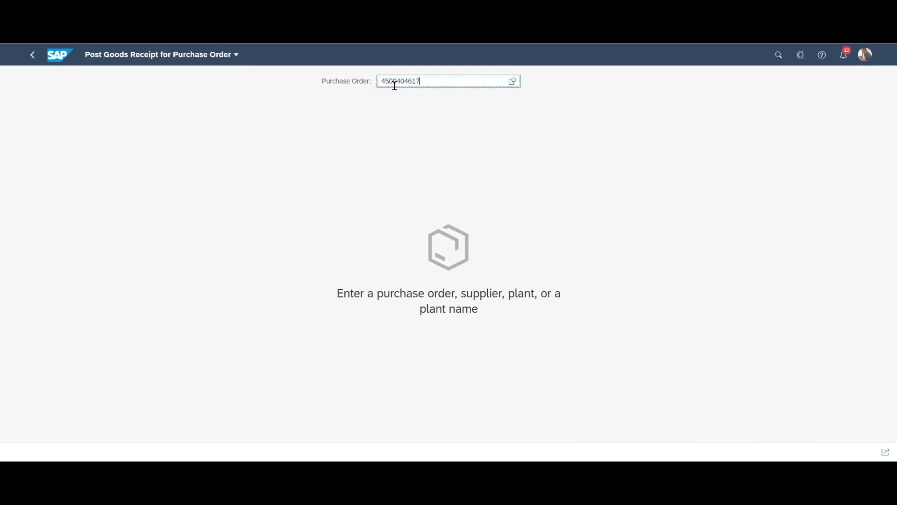
{"action": "key", "text": "Enter"}
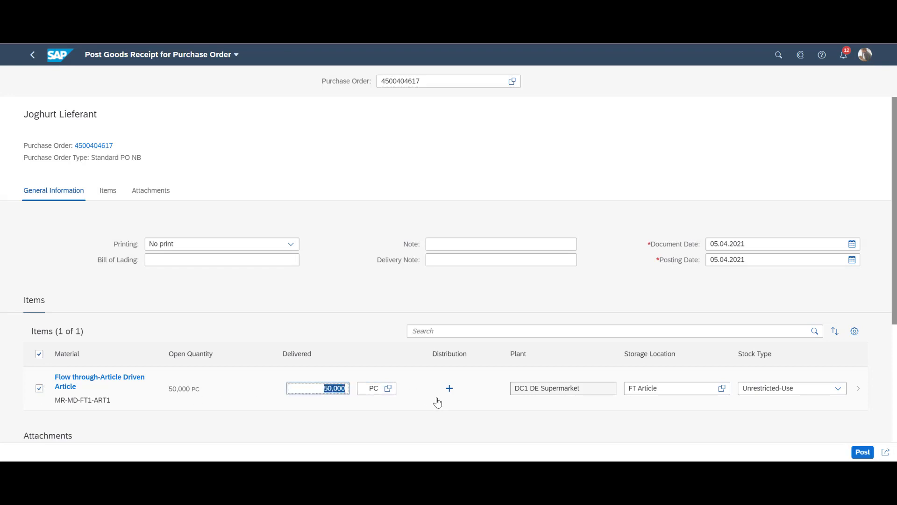
{"action": "type", "text": "40,000"}
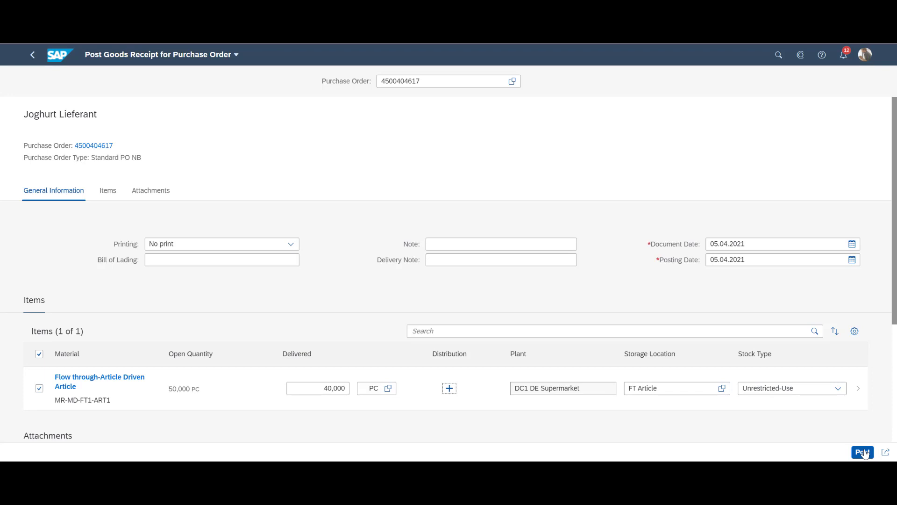
{"action": "left_click", "coordinate": [862, 452]}
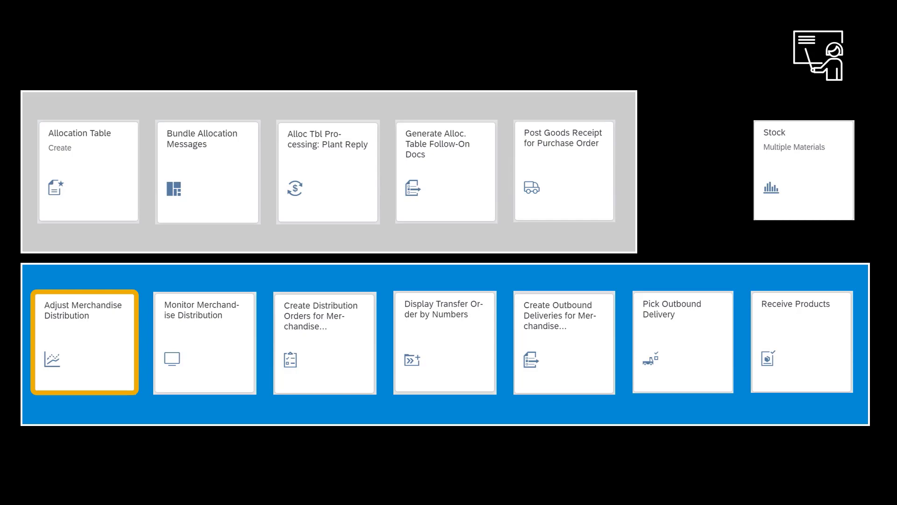
{"action": "left_click", "coordinate": [84, 342]}
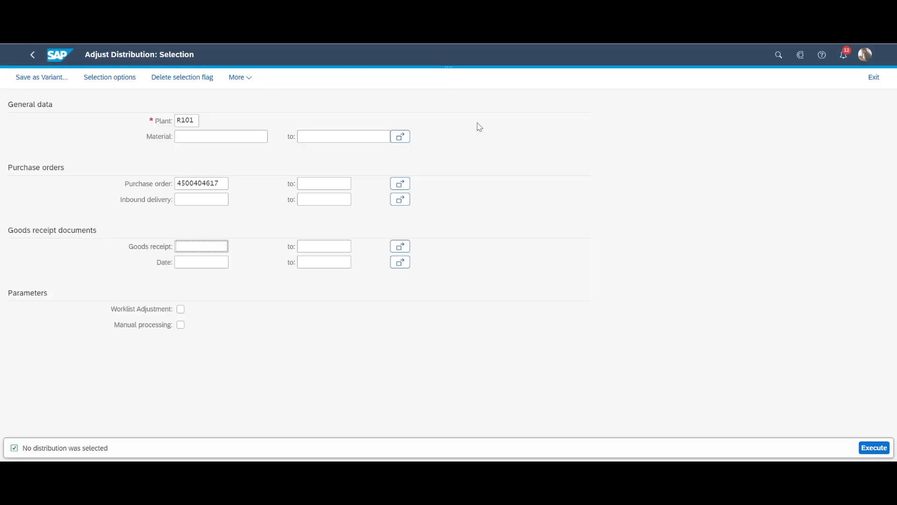
{"action": "left_click", "coordinate": [323, 246]}
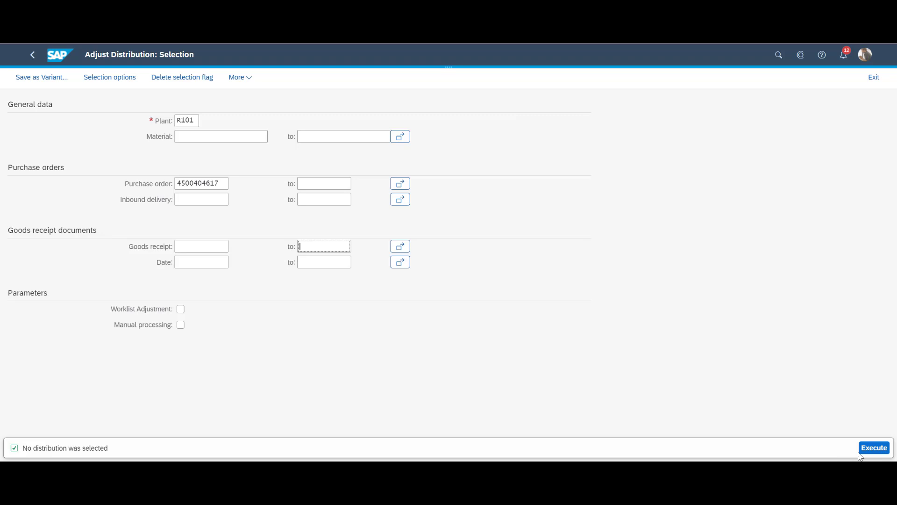
{"action": "left_click", "coordinate": [873, 448]}
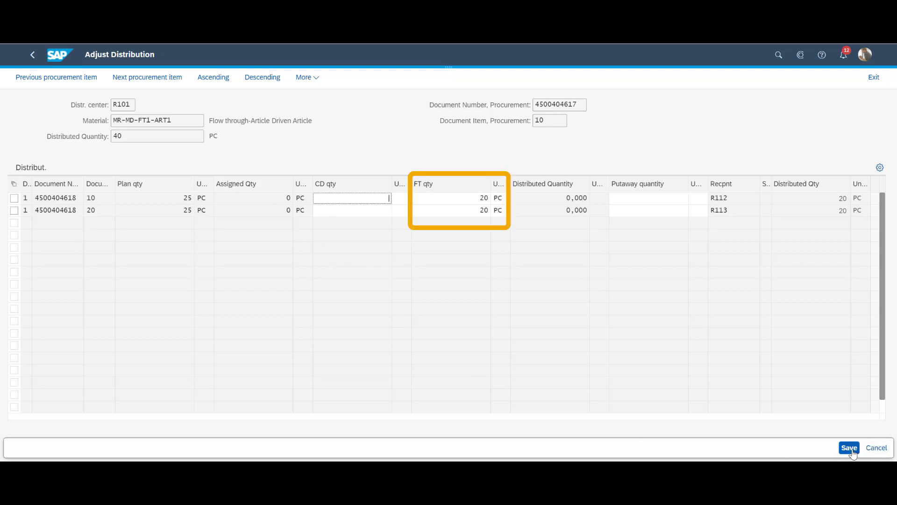
{"action": "left_click", "coordinate": [849, 448]}
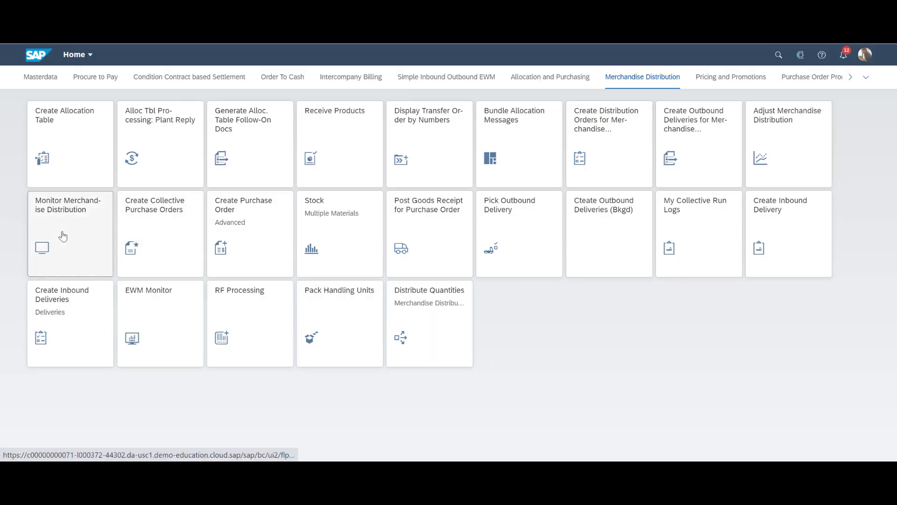
{"action": "left_click", "coordinate": [67, 233]}
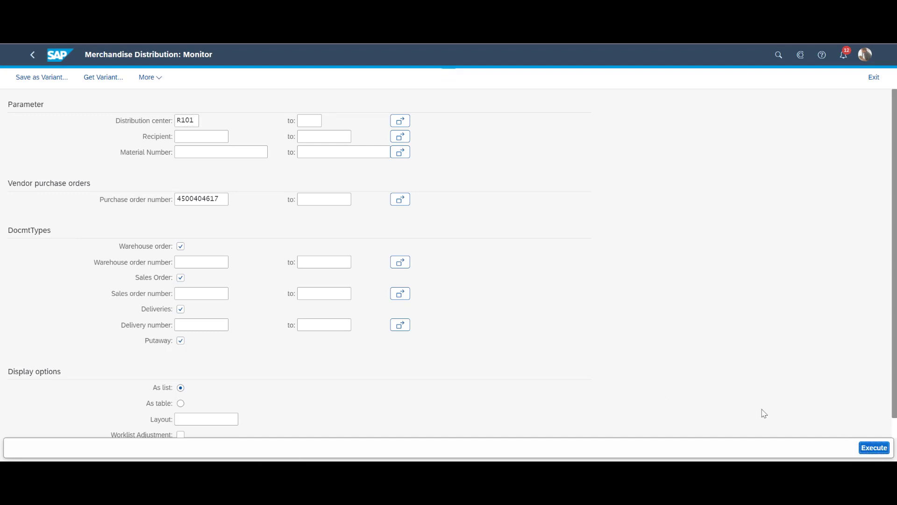
{"action": "left_click", "coordinate": [873, 447]}
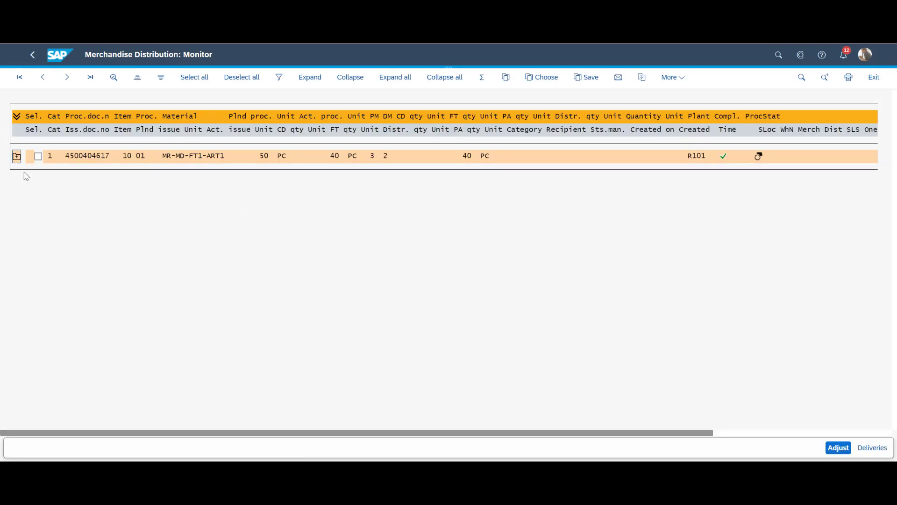
{"action": "left_click", "coordinate": [17, 156]}
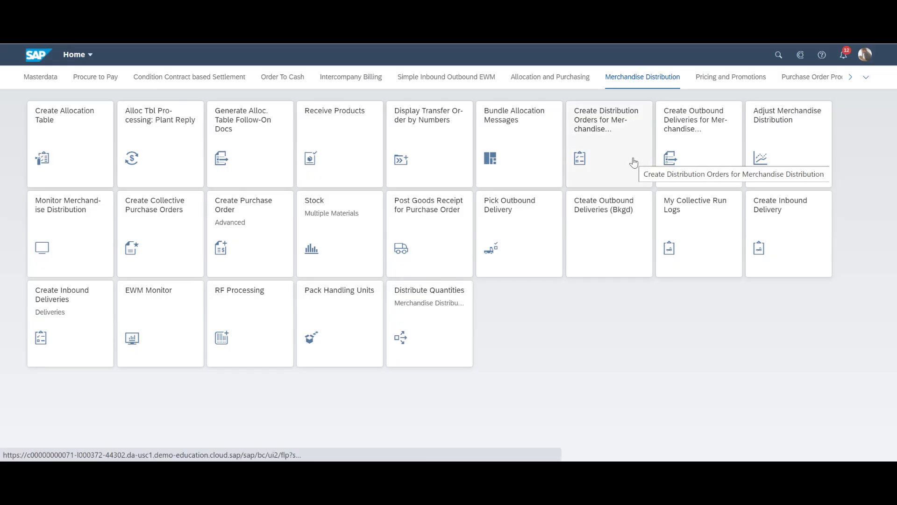
Review recipient quantities and post distribution orders of 20 pieces each to R112 and R113.
{"action": "left_click", "coordinate": [608, 144]}
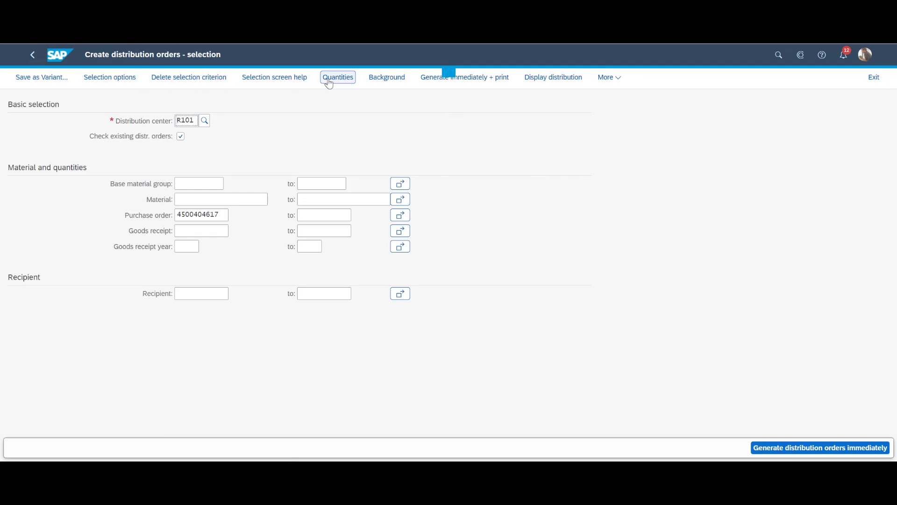
{"action": "left_click", "coordinate": [337, 77]}
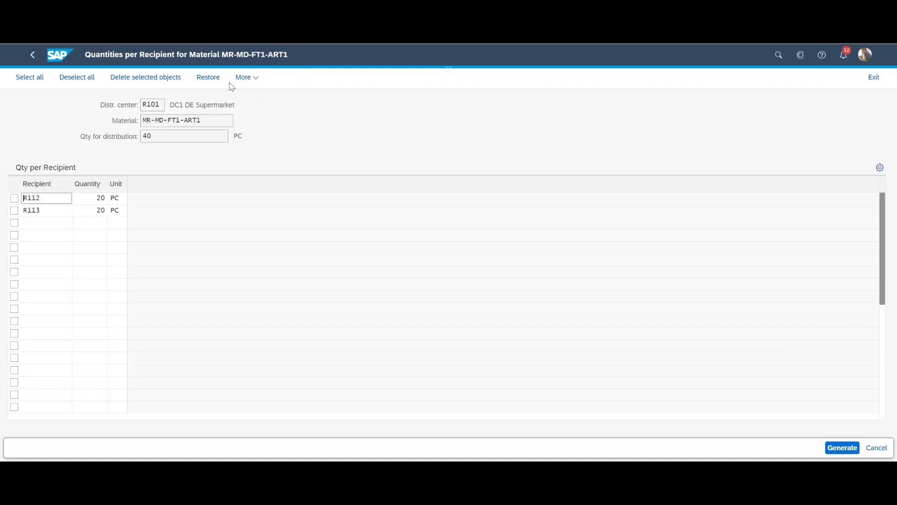
{"action": "left_click", "coordinate": [244, 77]}
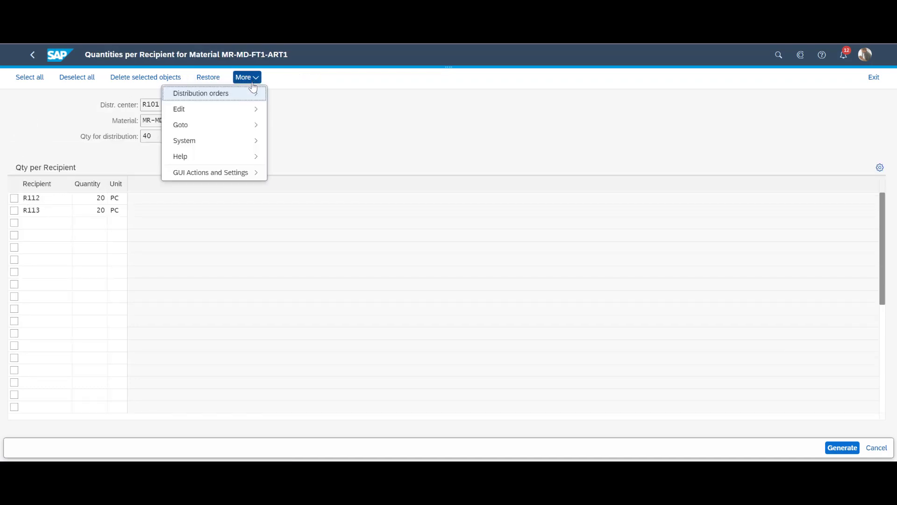
{"action": "left_click", "coordinate": [200, 93]}
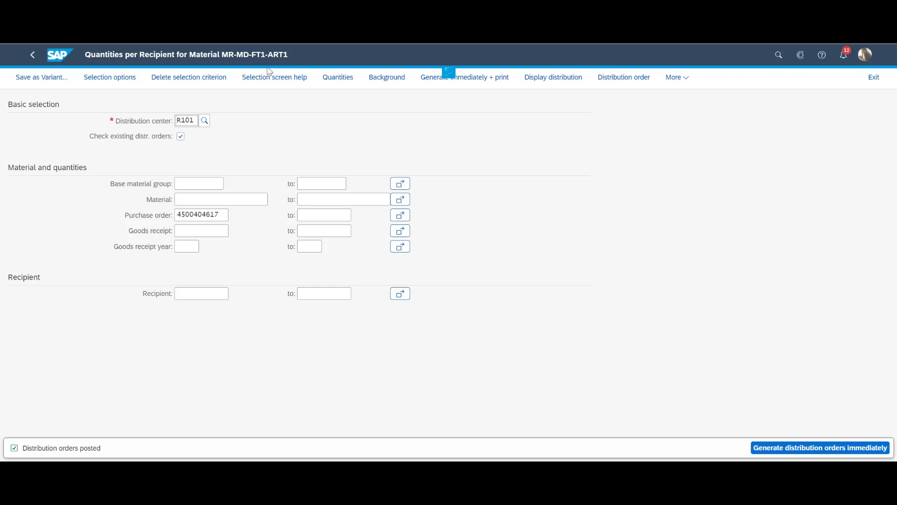
Navigate to the generated distribution orders via Goto.
{"action": "left_click", "coordinate": [674, 77]}
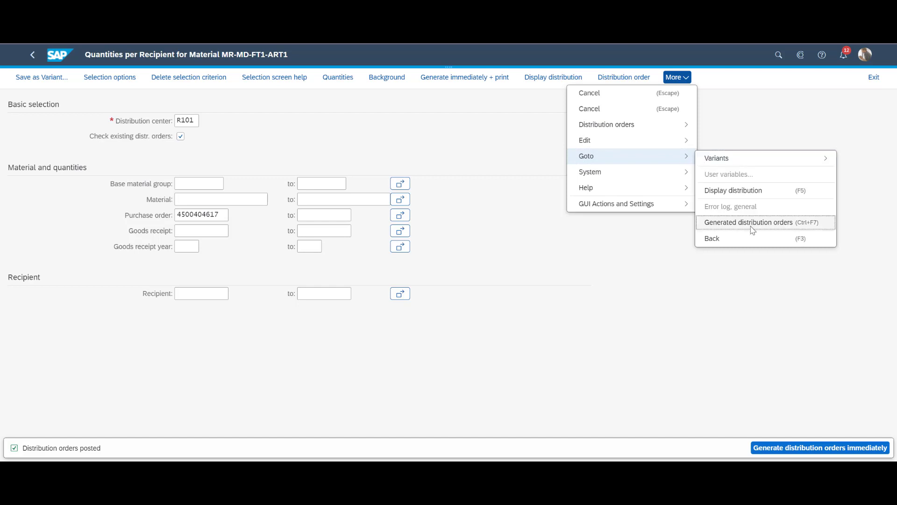
{"action": "left_click", "coordinate": [747, 223]}
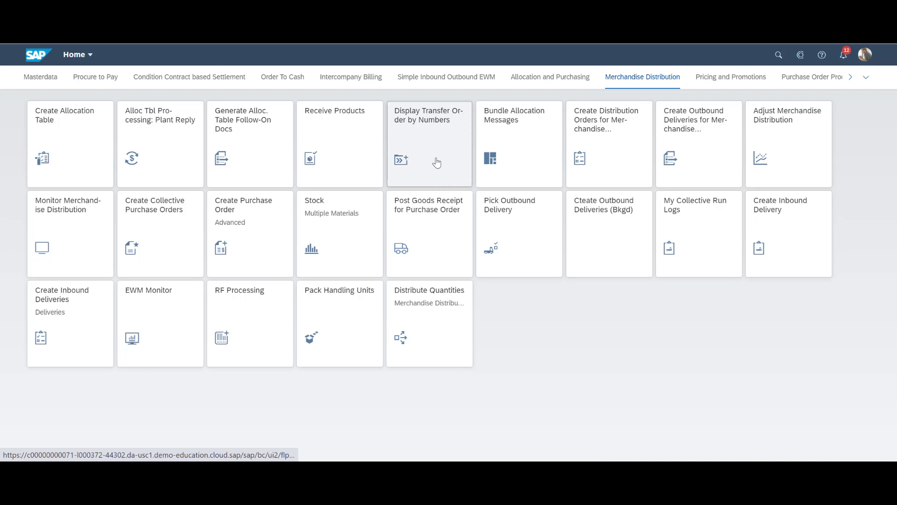
List transfer order 12 in warehouse R10 and confirm item 0001 to R112 in background.
{"action": "left_click", "coordinate": [429, 143]}
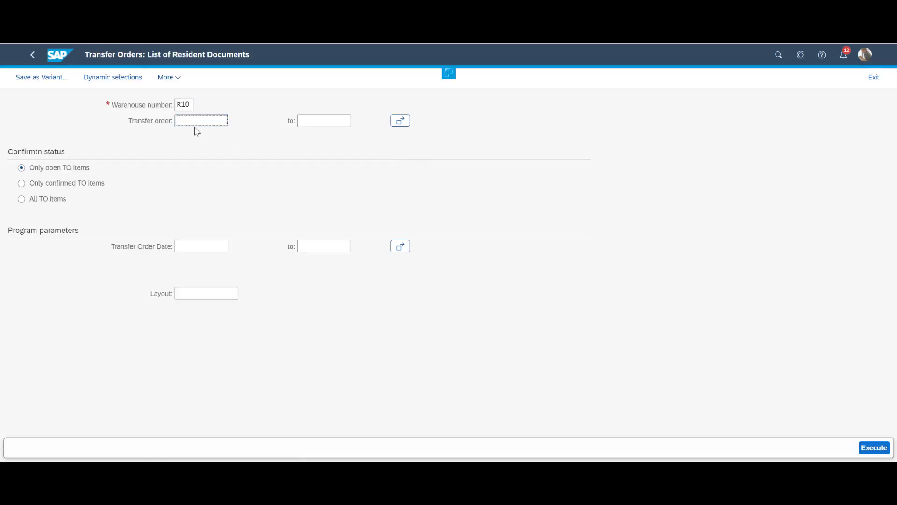
{"action": "type", "text": "12"}
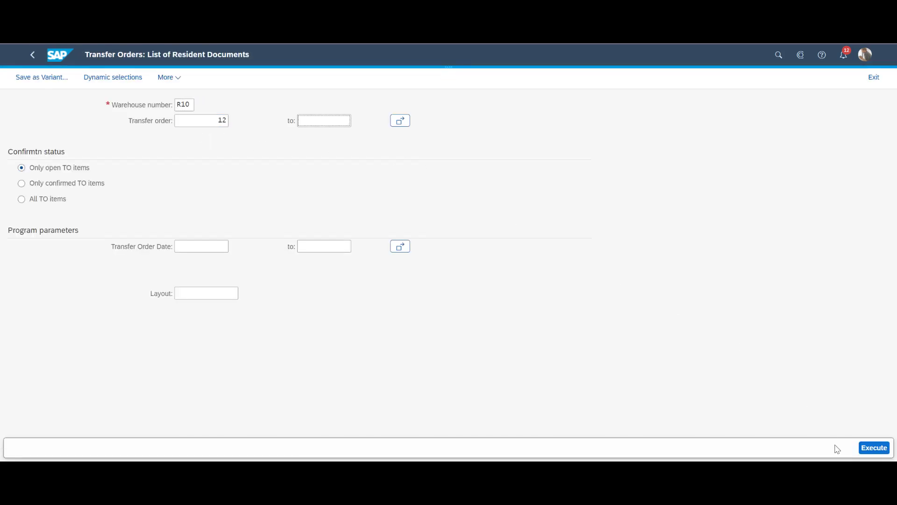
{"action": "left_click", "coordinate": [874, 447]}
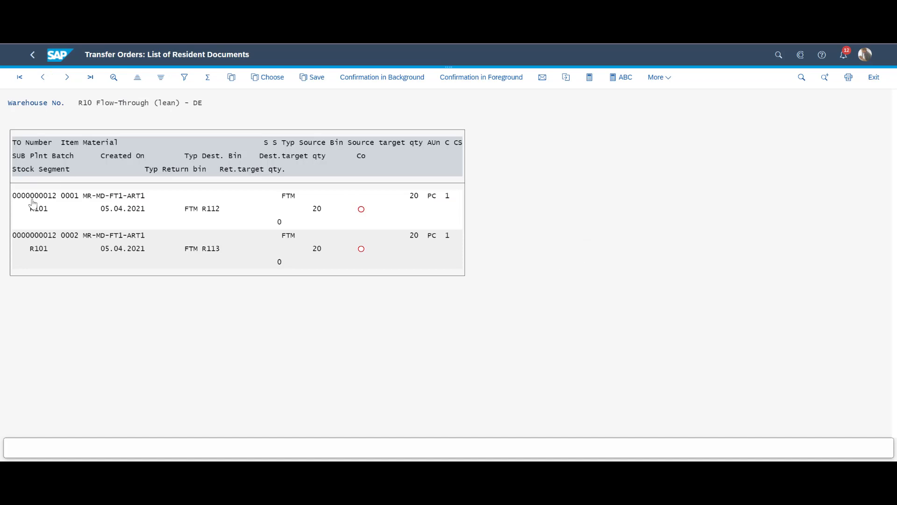
{"action": "left_click", "coordinate": [38, 208]}
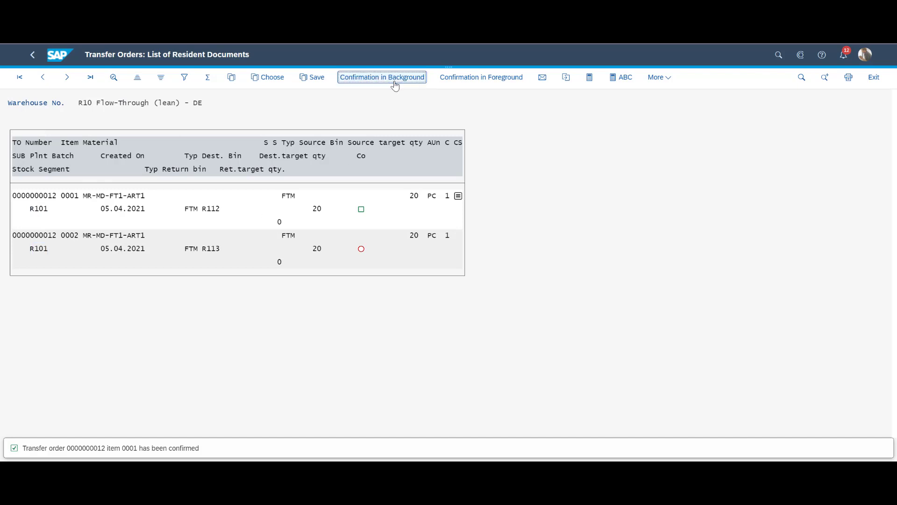
{"action": "left_click", "coordinate": [382, 77]}
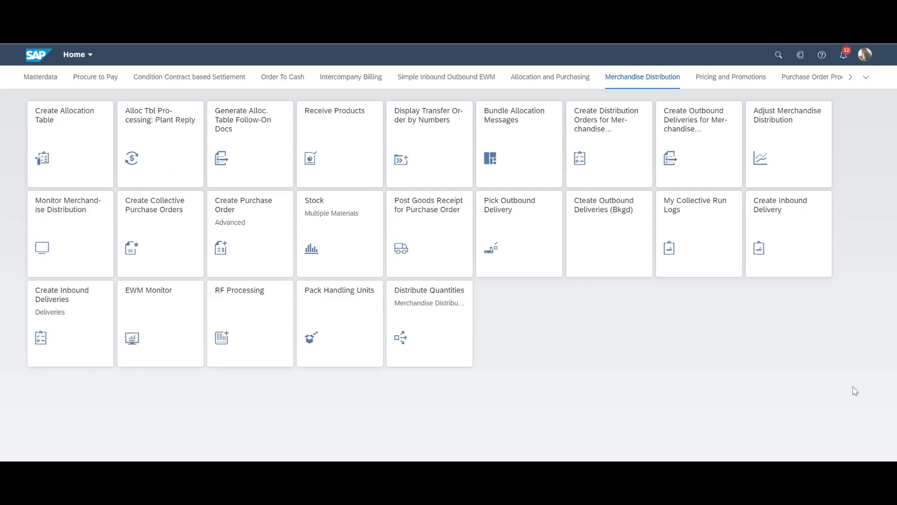
Generate the outbound delivery of MR-MD-FT1-ART1 (20 PC) for Saarbrücken Store R112 via Select all.
{"action": "left_click", "coordinate": [698, 143]}
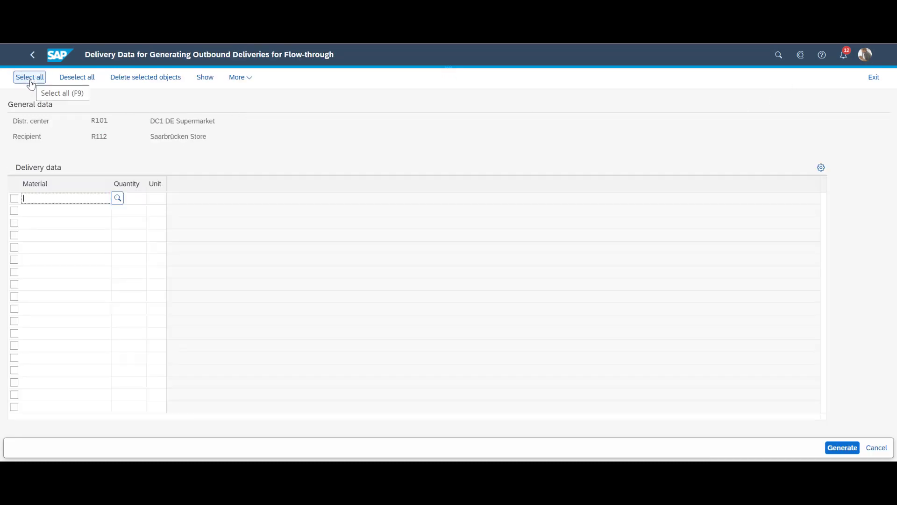
{"action": "left_click", "coordinate": [118, 197]}
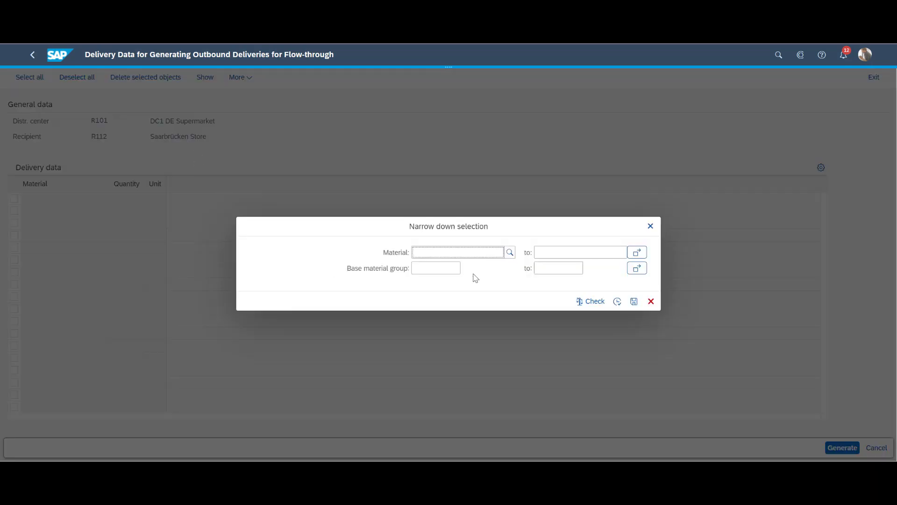
{"action": "type", "text": "MR-"}
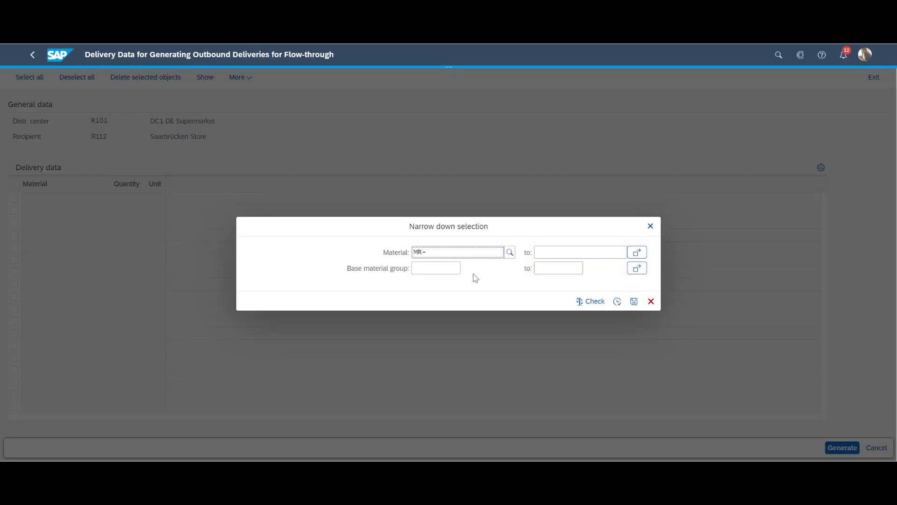
{"action": "type", "text": "MD-FT1-ART1"}
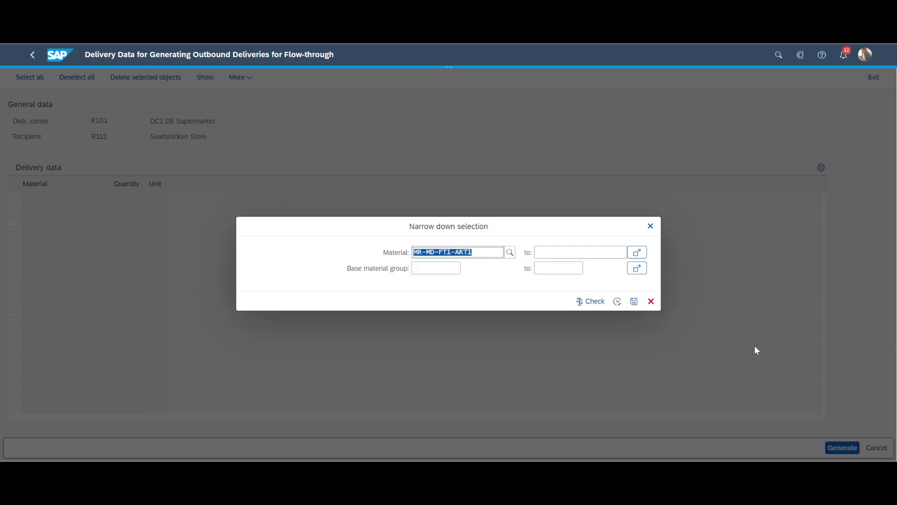
{"action": "left_click", "coordinate": [589, 301]}
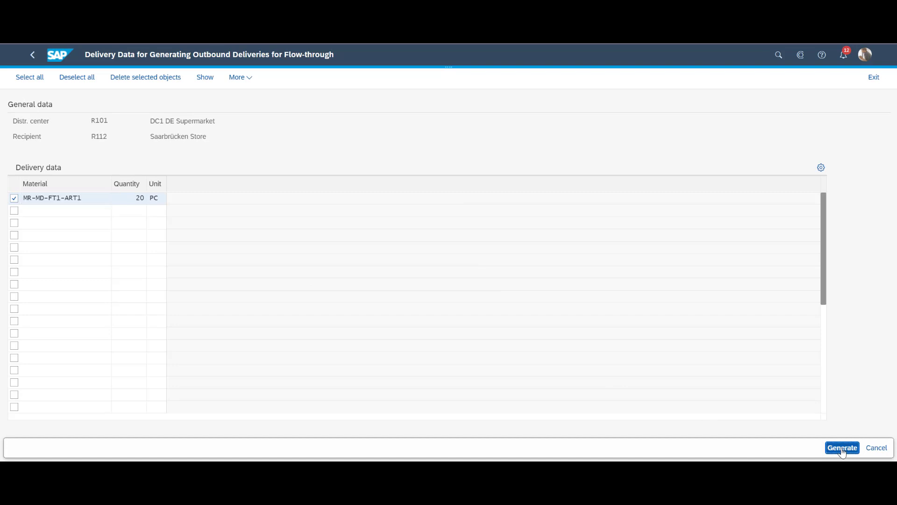
{"action": "left_click", "coordinate": [841, 446]}
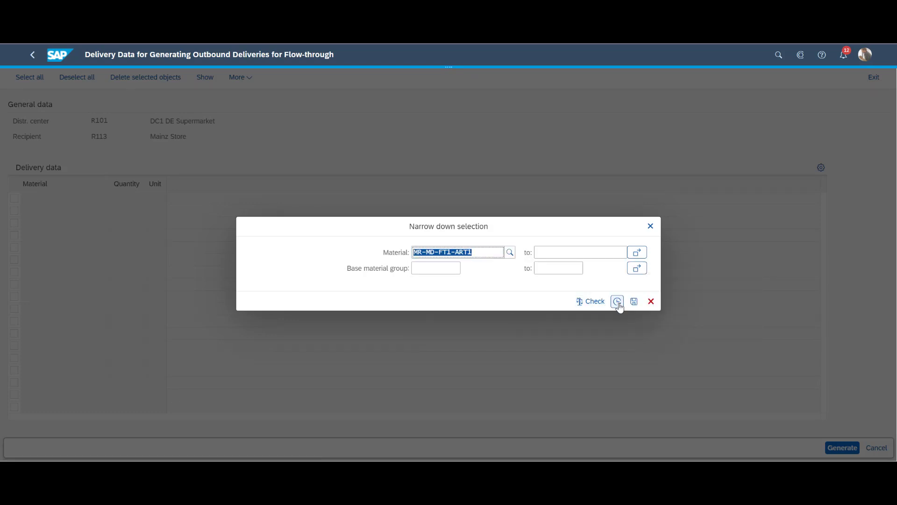
Generate the 20-PC MR-MD-FT1-ART1 delivery for Mainz Store R113 and return to the Home page.
{"action": "left_click", "coordinate": [617, 302]}
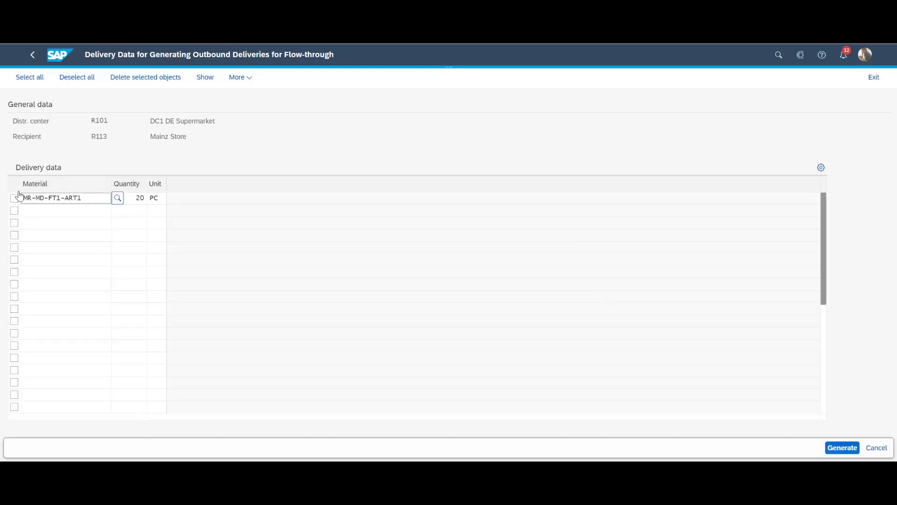
{"action": "left_click", "coordinate": [14, 197]}
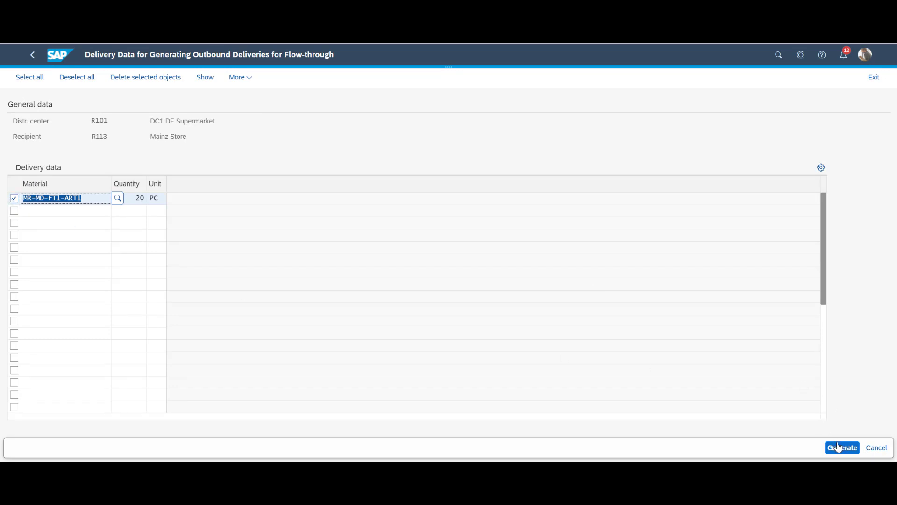
{"action": "left_click", "coordinate": [841, 448]}
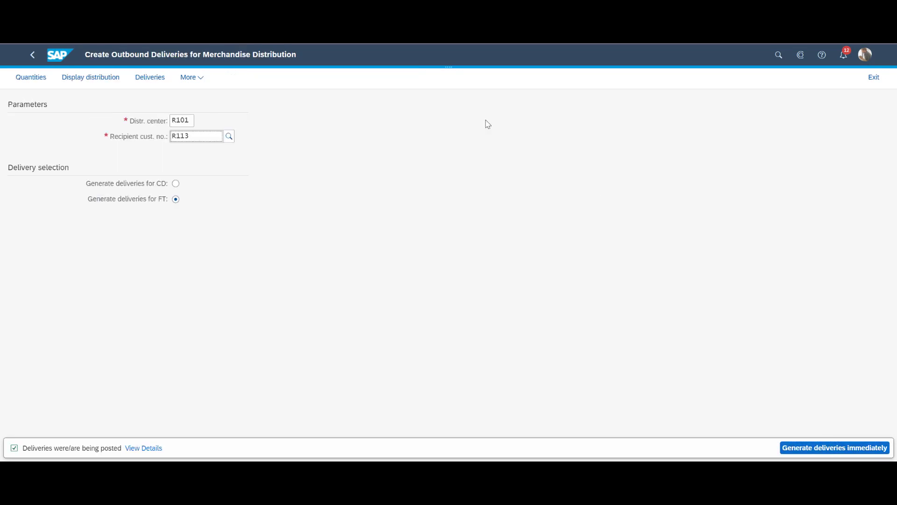
{"action": "left_click", "coordinate": [834, 448]}
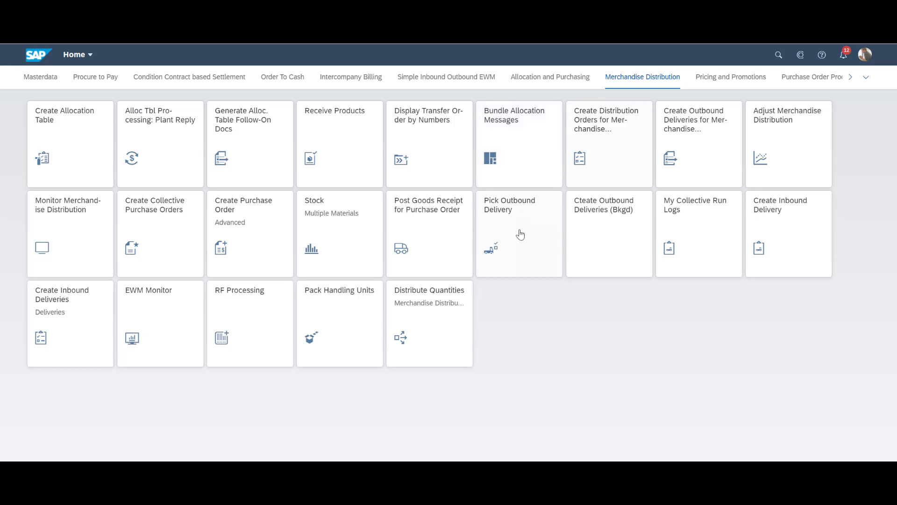
Review picking item 000010 of outbound delivery 80249722 in Pick Outbound Delivery and apply it.
{"action": "left_click", "coordinate": [518, 233]}
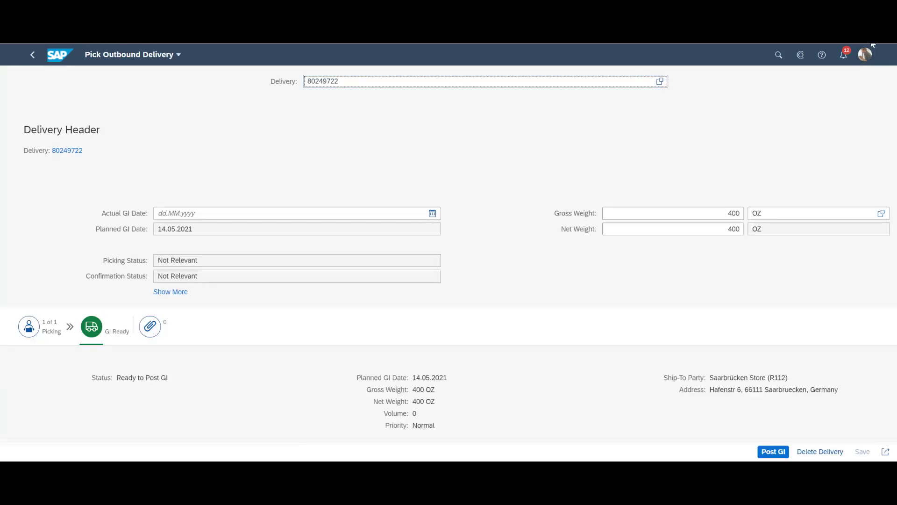
{"action": "left_click", "coordinate": [28, 326]}
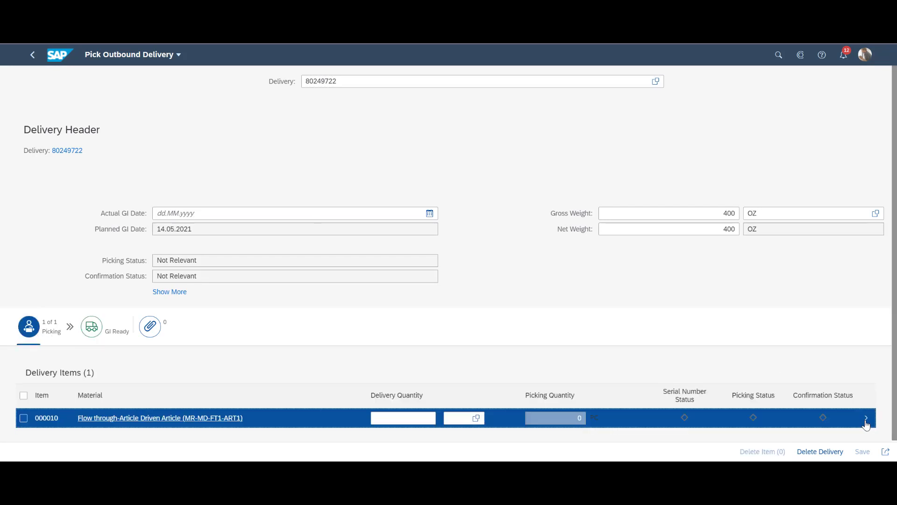
{"action": "left_click", "coordinate": [865, 417]}
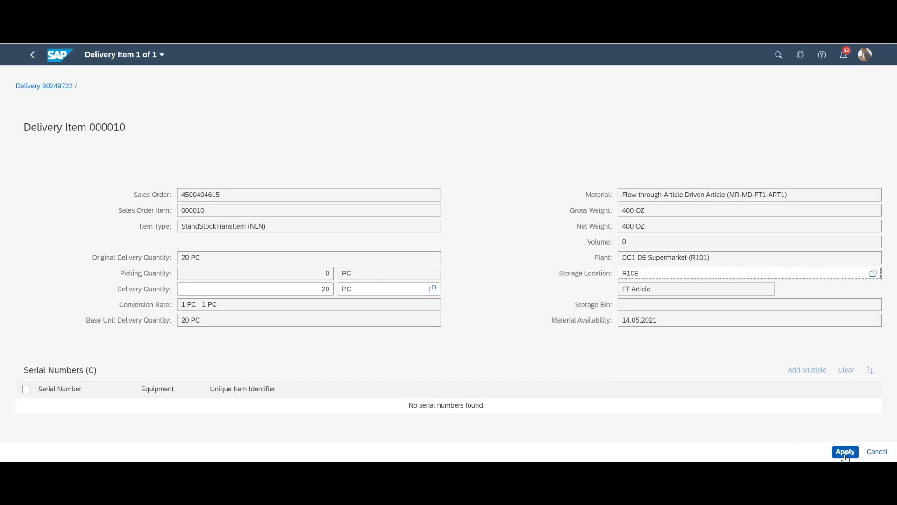
{"action": "left_click", "coordinate": [845, 451]}
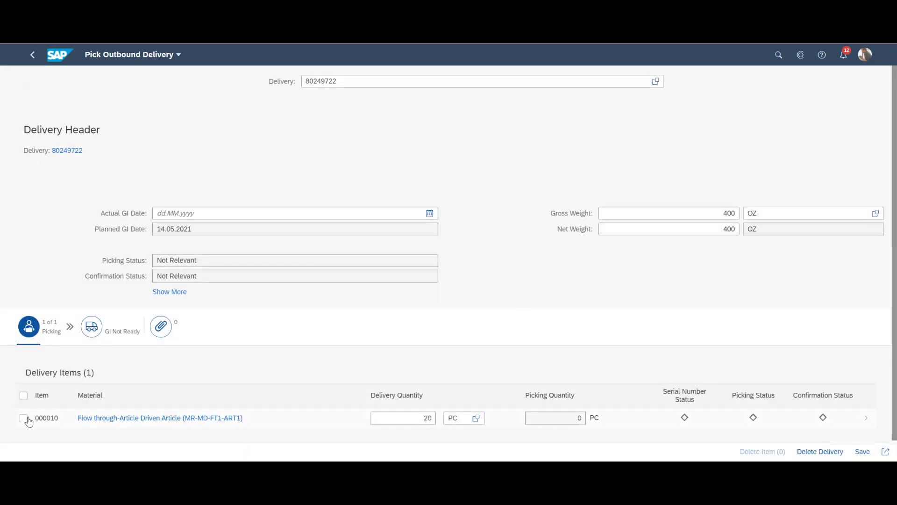
Select item 000010, save delivery 80249722 and post its goods issue.
{"action": "left_click", "coordinate": [23, 418]}
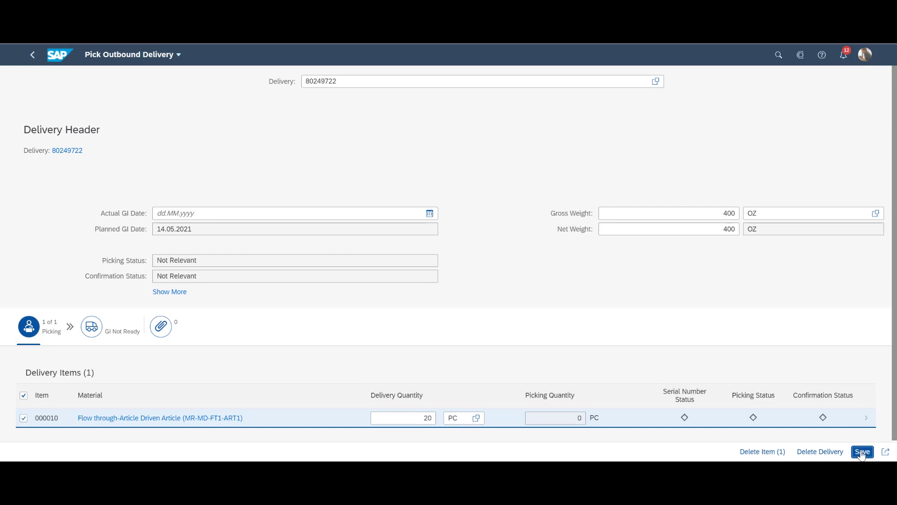
{"action": "left_click", "coordinate": [862, 452]}
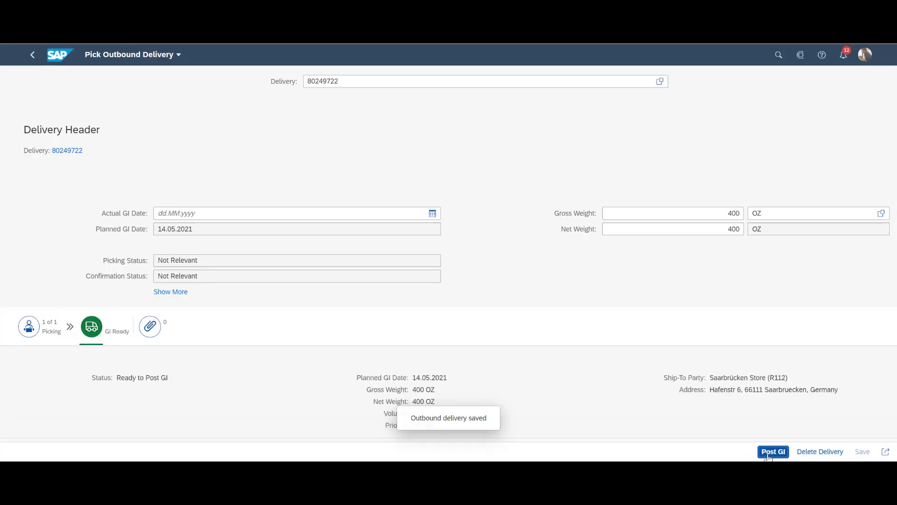
{"action": "left_click", "coordinate": [773, 451]}
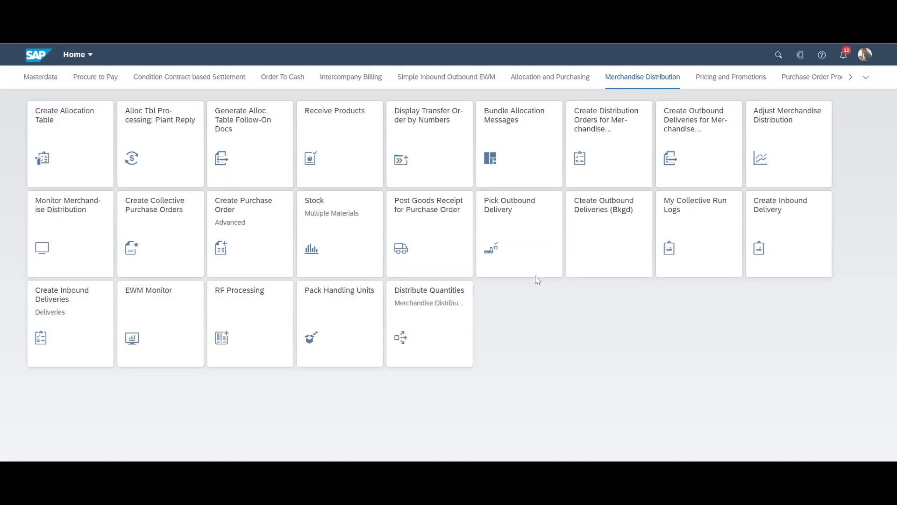
Load delivery 80249726 in Pick Outbound Delivery and review picking item 000010.
{"action": "left_click", "coordinate": [508, 234]}
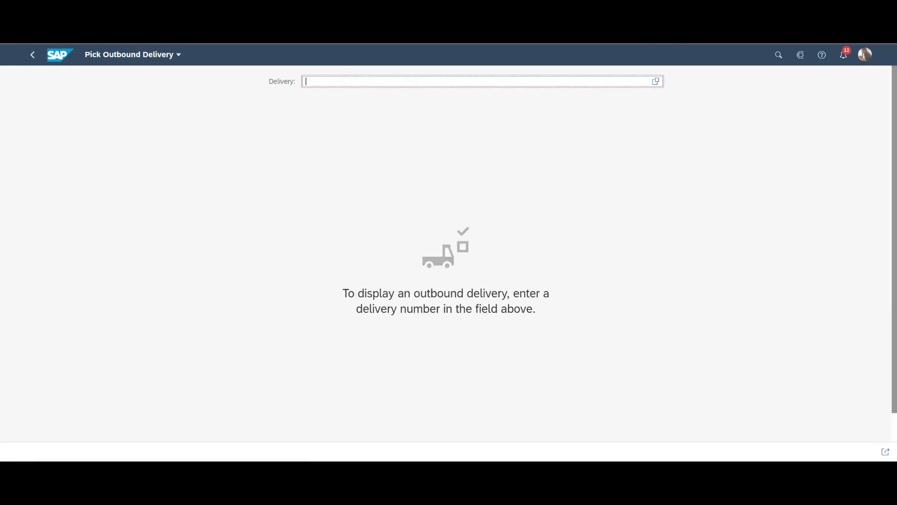
{"action": "type", "text": "80249726"}
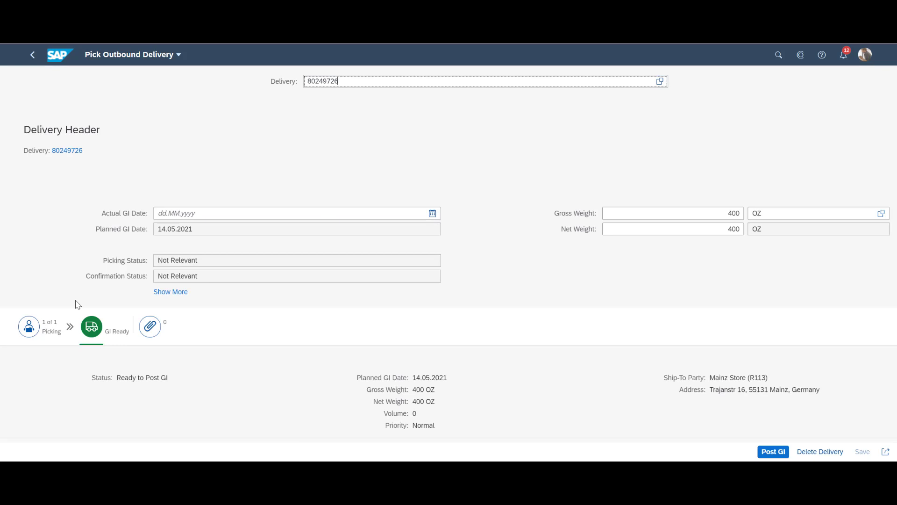
{"action": "left_click", "coordinate": [29, 326]}
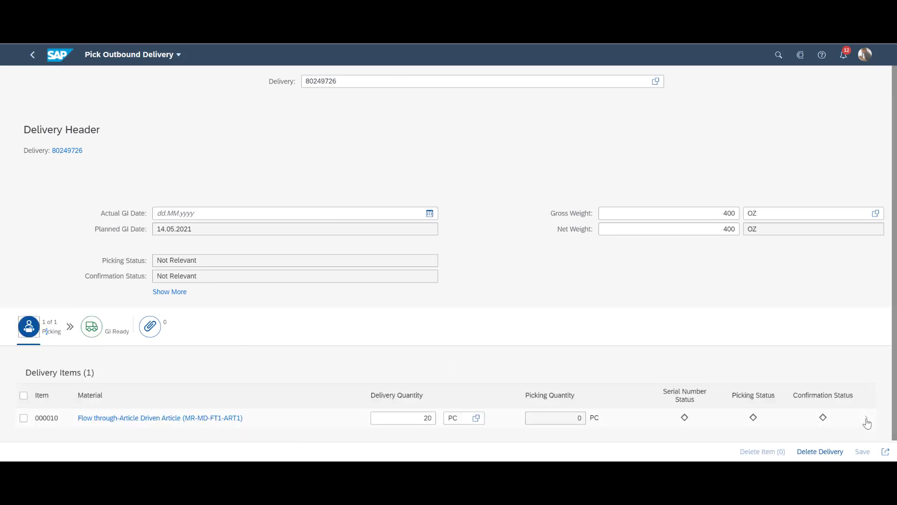
{"action": "left_click", "coordinate": [868, 418]}
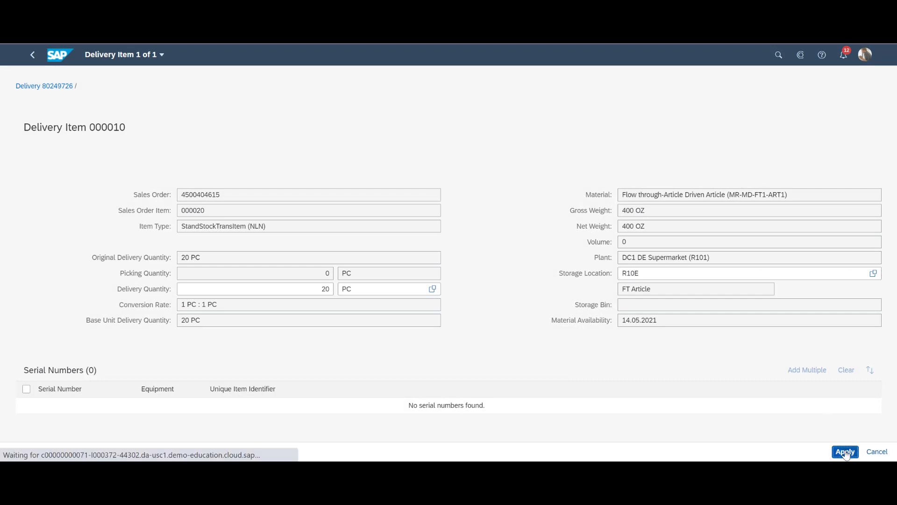
Apply the item details and save outbound delivery 80249726 for Mainz Store.
{"action": "left_click", "coordinate": [845, 451]}
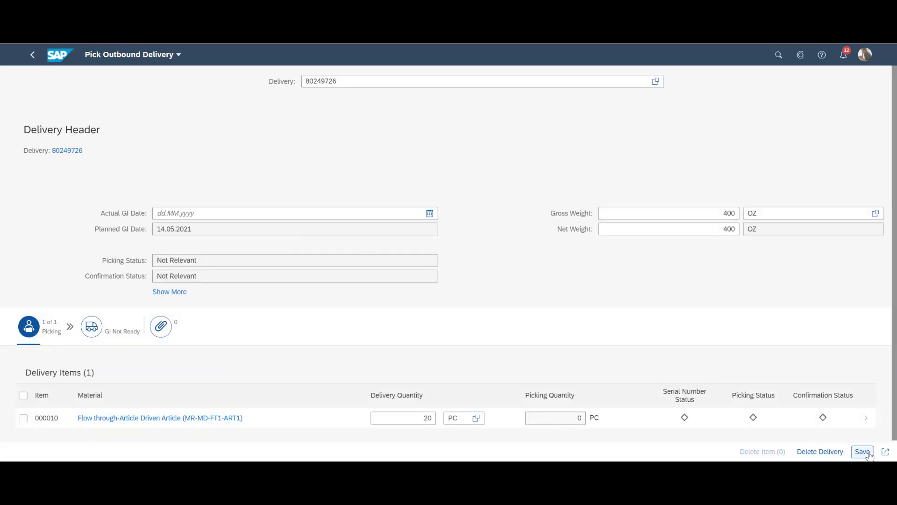
{"action": "left_click", "coordinate": [863, 452]}
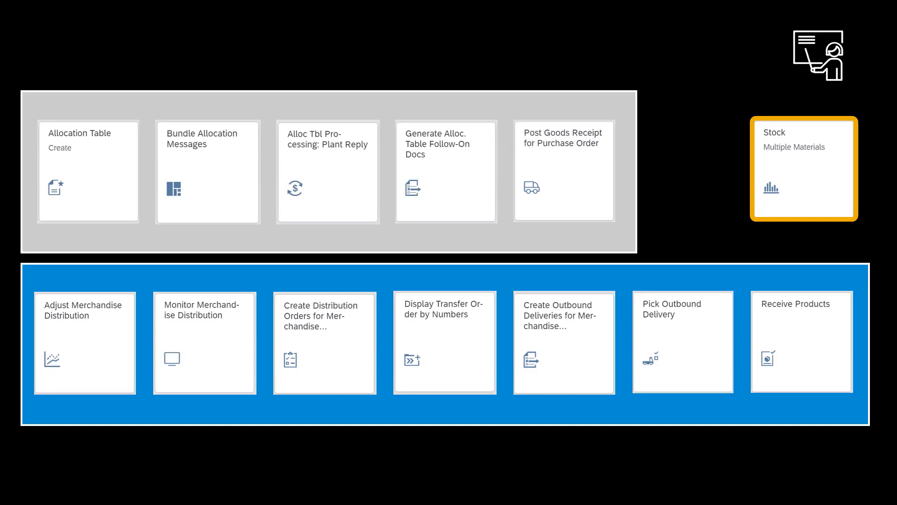
{"action": "left_click", "coordinate": [804, 168]}
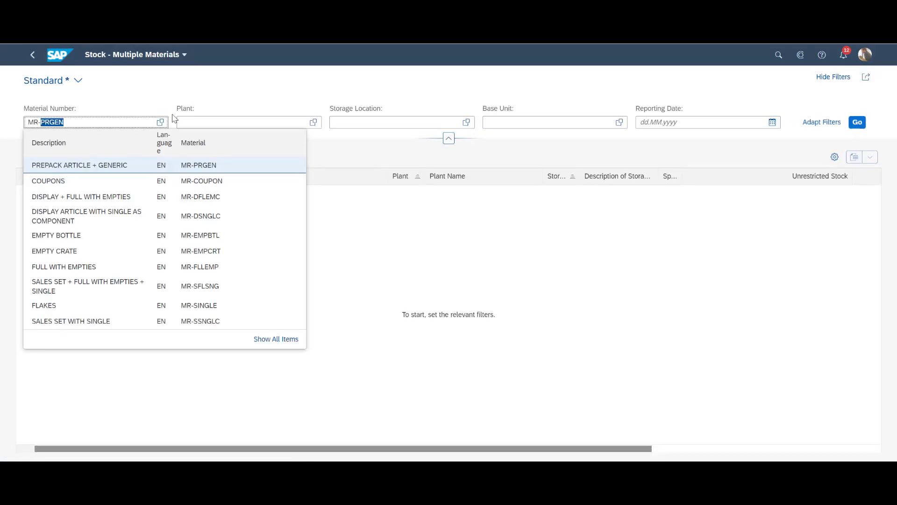
List stock of MR-MD-FT1-ART1 in plants R112 and R113, showing 30 PC each, 60 total.
{"action": "type", "text": "MR-MD-A"}
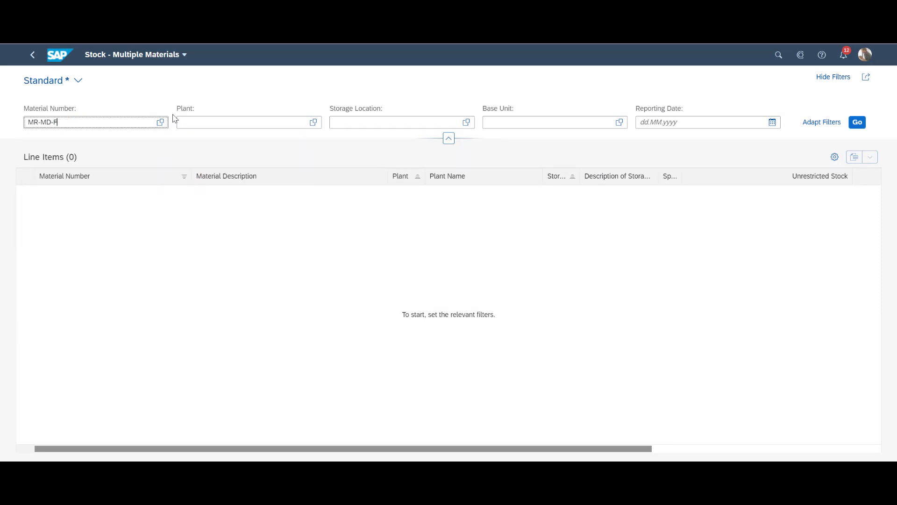
{"action": "left_click", "coordinate": [252, 122]}
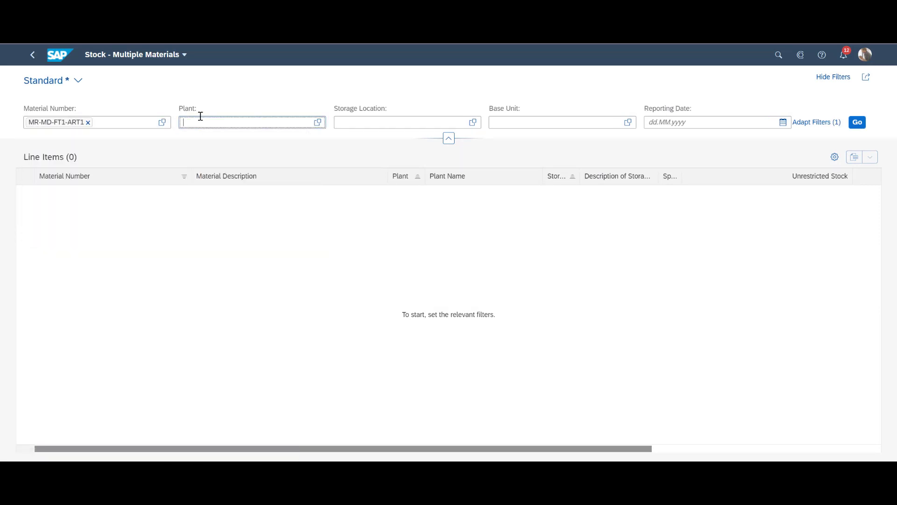
{"action": "type", "text": "R112 R113"}
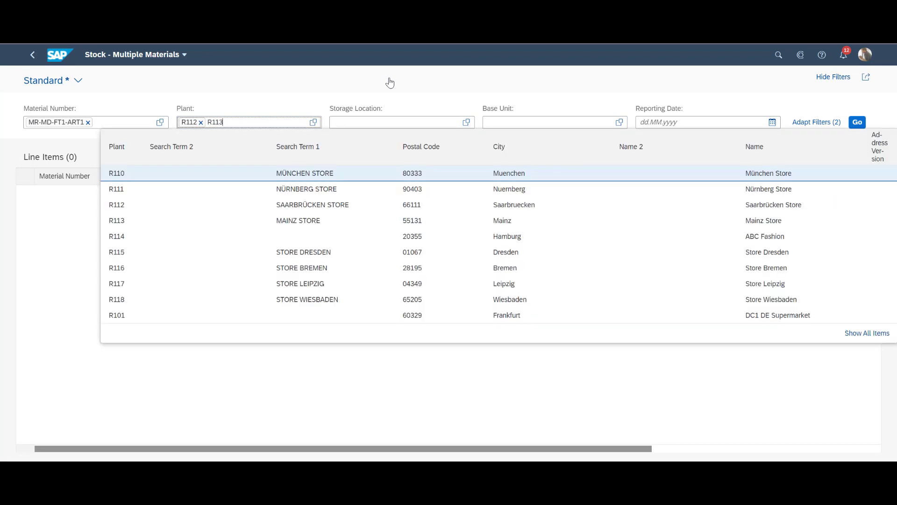
{"action": "left_click", "coordinate": [857, 122]}
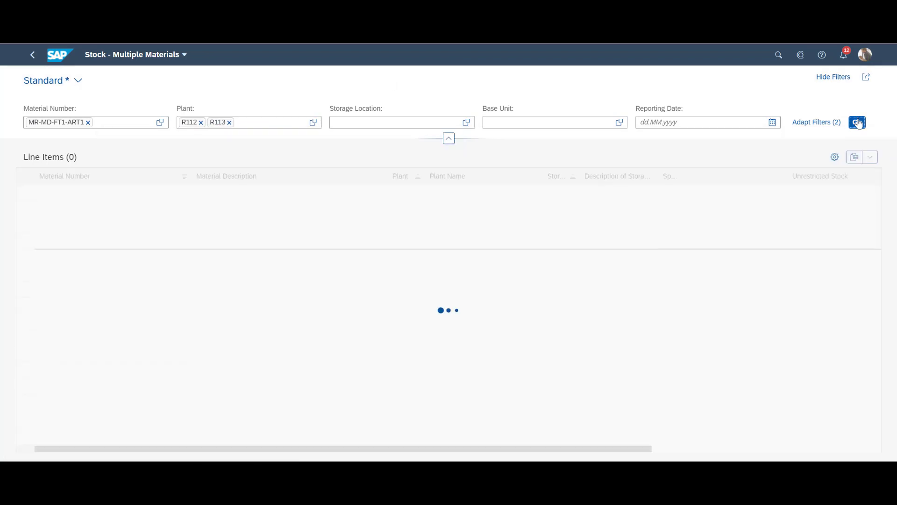
{"action": "left_click", "coordinate": [858, 122]}
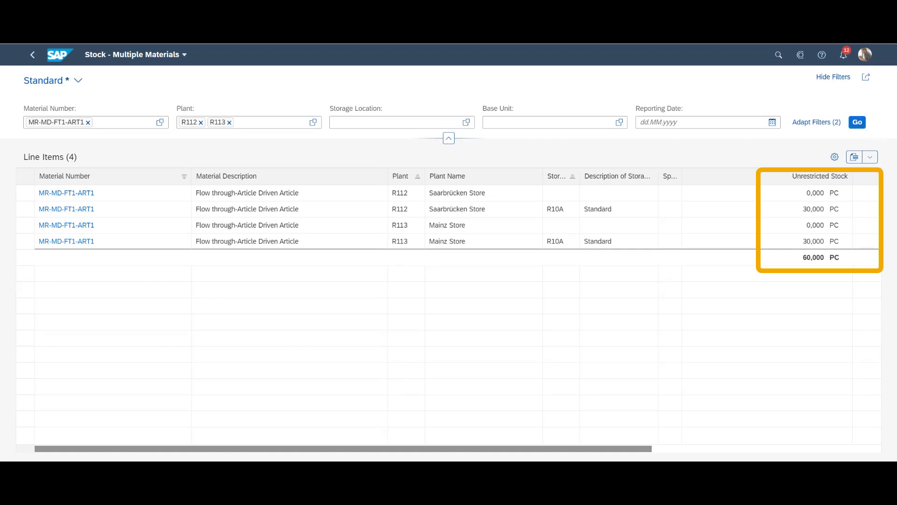
{"action": "left_click", "coordinate": [33, 54]}
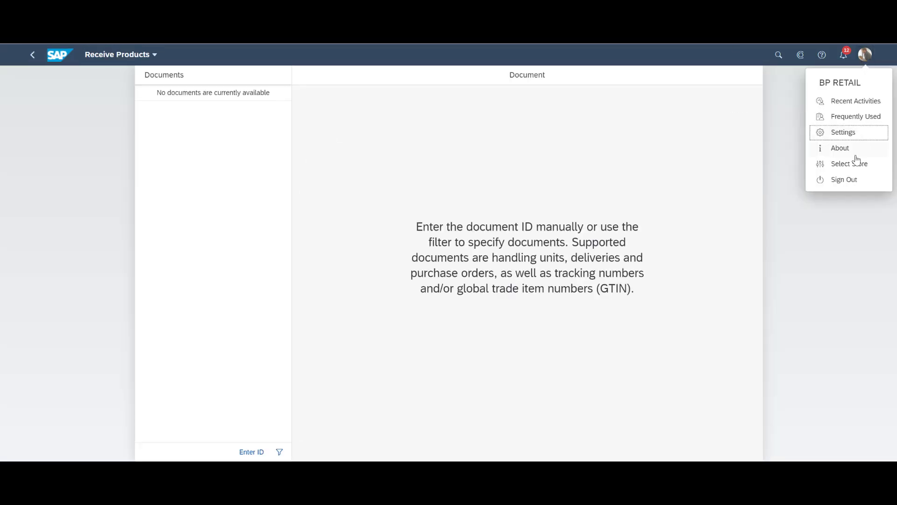
Switch to store R112 and load delivery document 80249722 in Receive Products.
{"action": "left_click", "coordinate": [850, 163]}
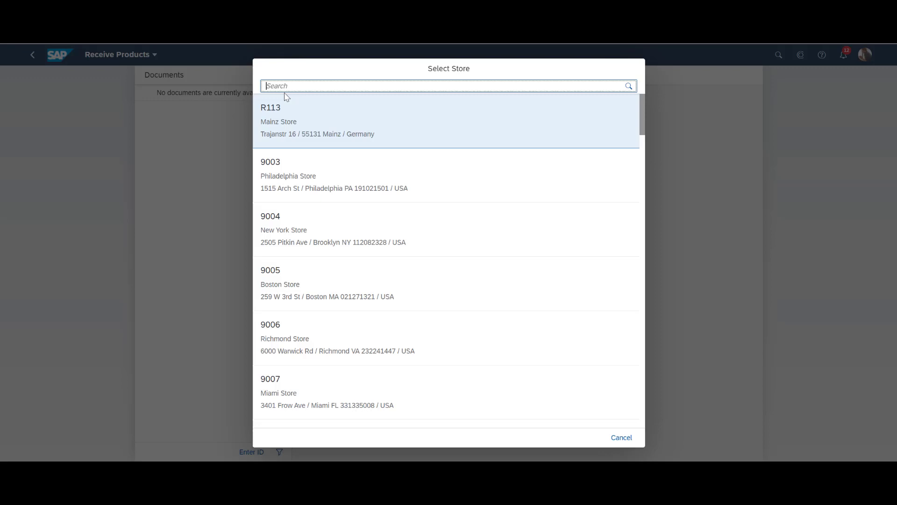
{"action": "type", "text": "R112"}
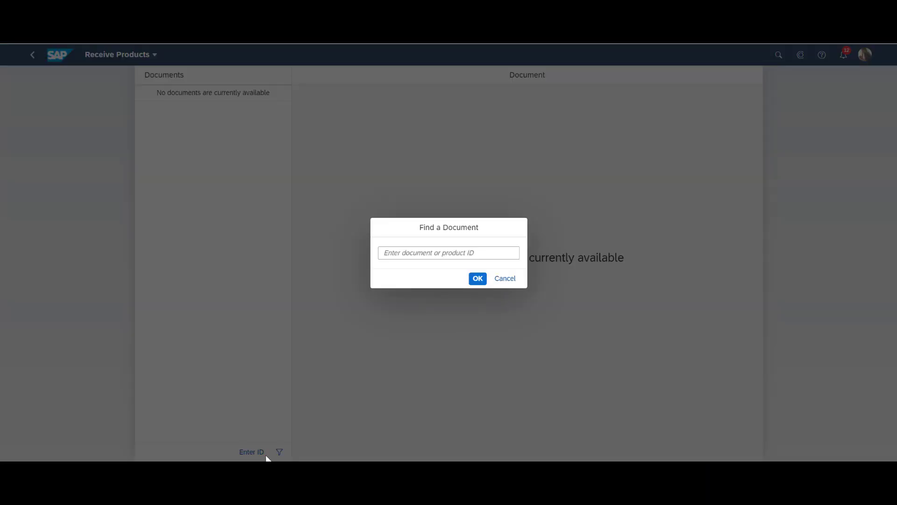
{"action": "type", "text": "80249722"}
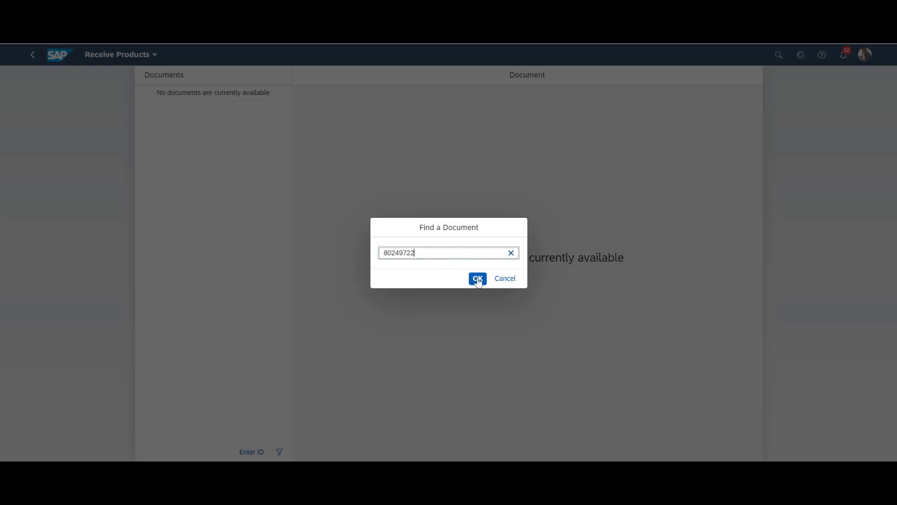
{"action": "left_click", "coordinate": [478, 278]}
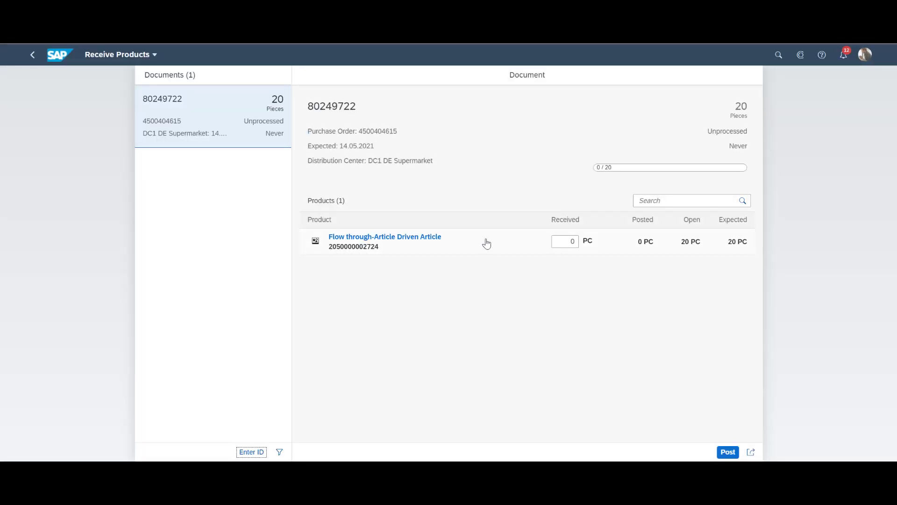
Set the received quantity to 20 and post the goods receipt for 80249722.
{"action": "left_click", "coordinate": [564, 241]}
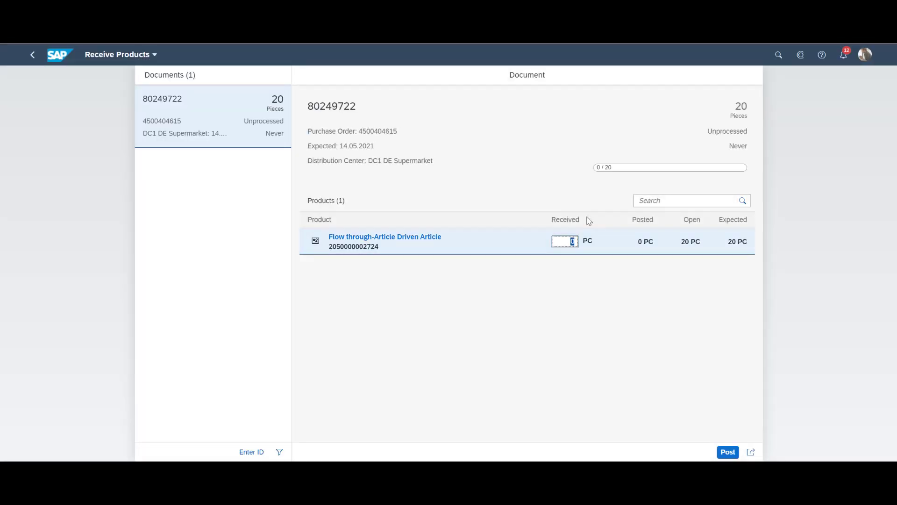
{"action": "type", "text": "20"}
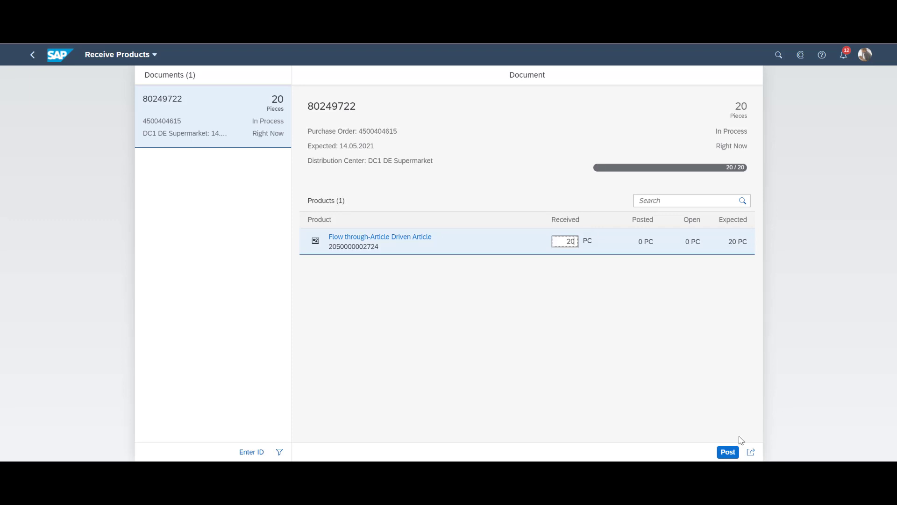
{"action": "left_click", "coordinate": [727, 452]}
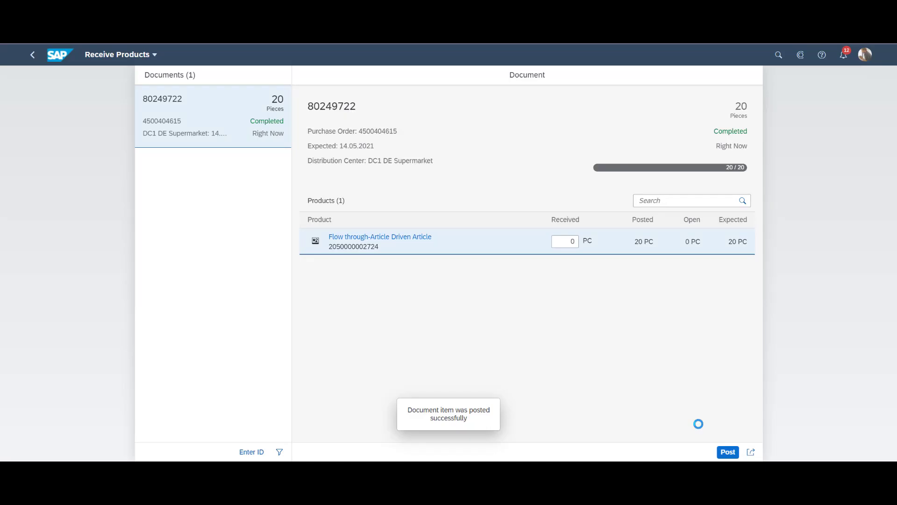
{"action": "left_click", "coordinate": [728, 452]}
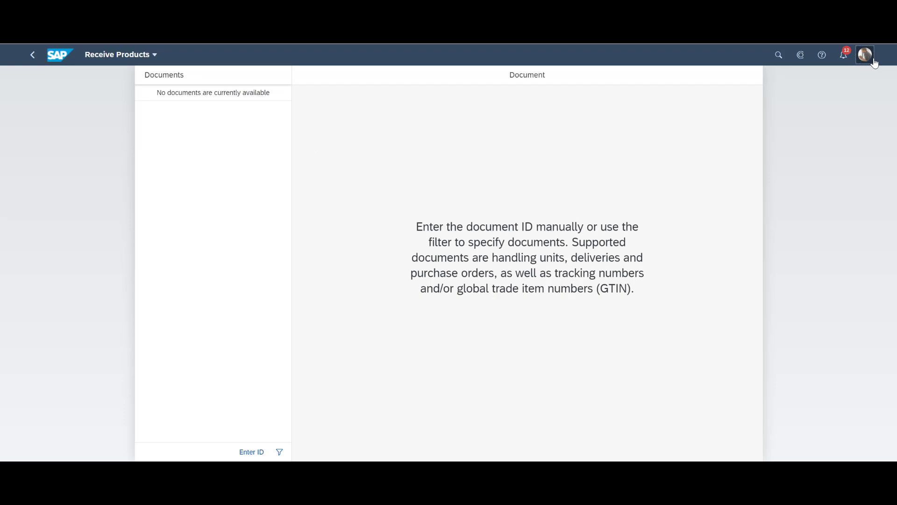
Switch to store R113, load delivery 80249726 and post its 20 received pieces.
{"action": "left_click", "coordinate": [865, 55]}
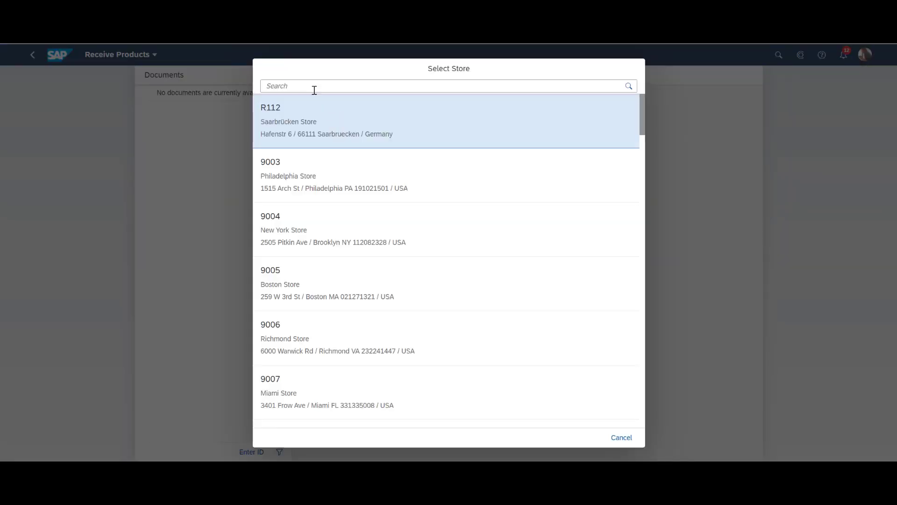
{"action": "type", "text": "R113"}
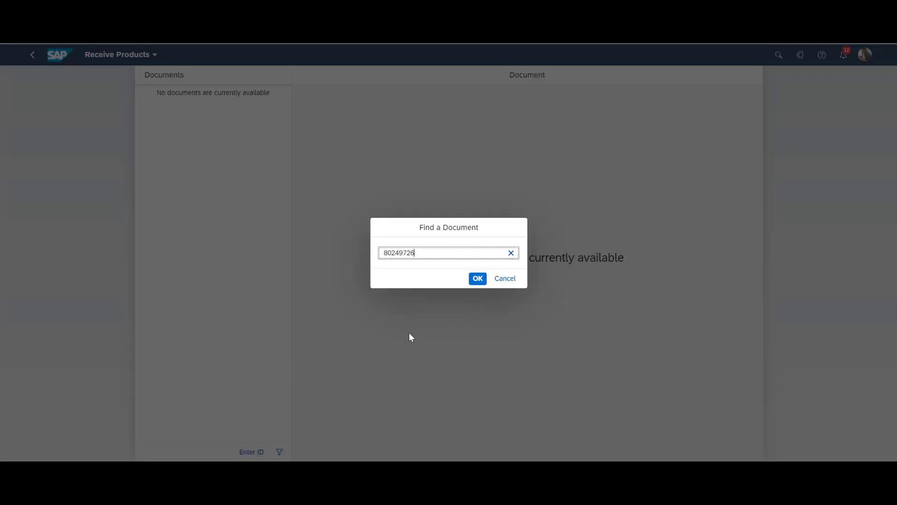
{"action": "left_click", "coordinate": [477, 278]}
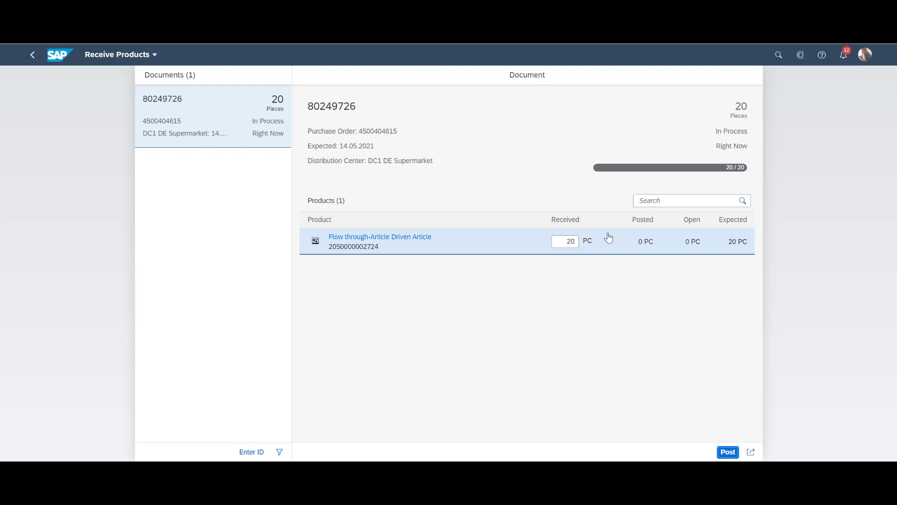
{"action": "left_click", "coordinate": [727, 452]}
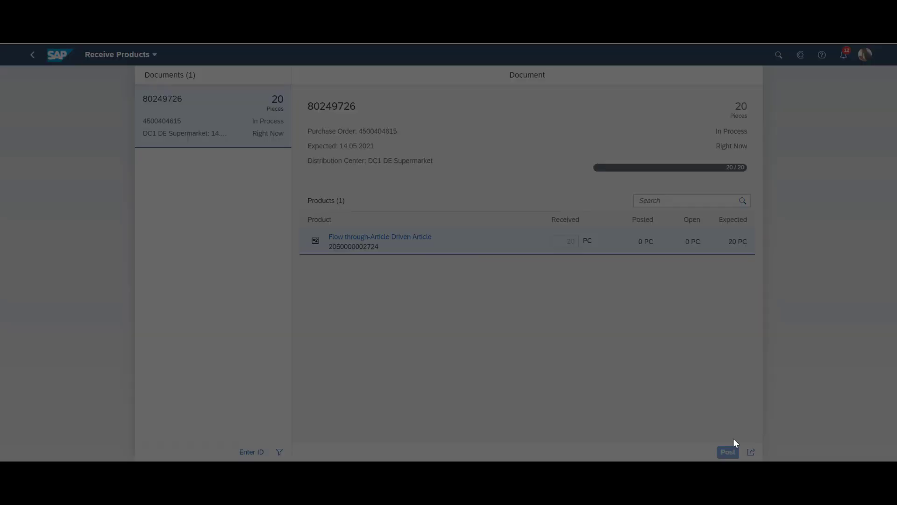
{"action": "left_click", "coordinate": [727, 452]}
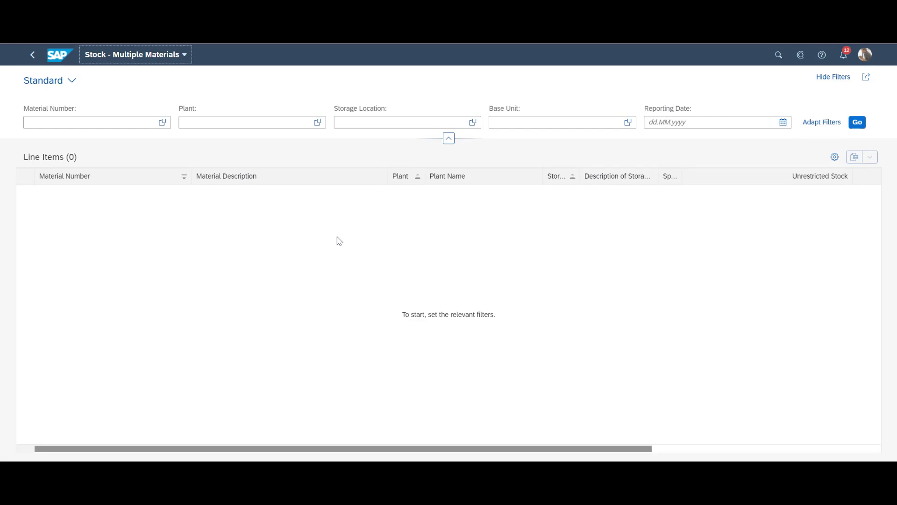
List MR-MD-FT1-ART1 stock in R112 and R113 again, now 50 PC each, 100 total.
{"action": "type", "text": "MR-MD-CD-FNR"}
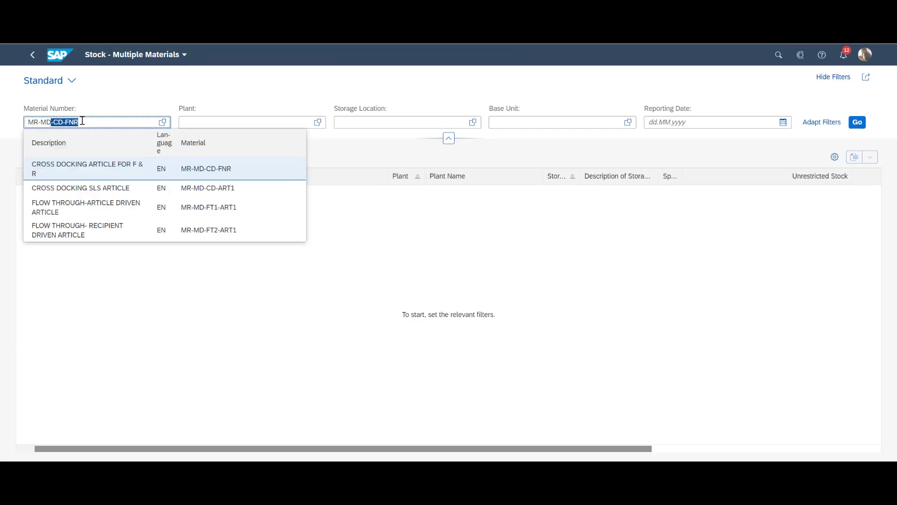
{"action": "key", "text": "Backspace"}
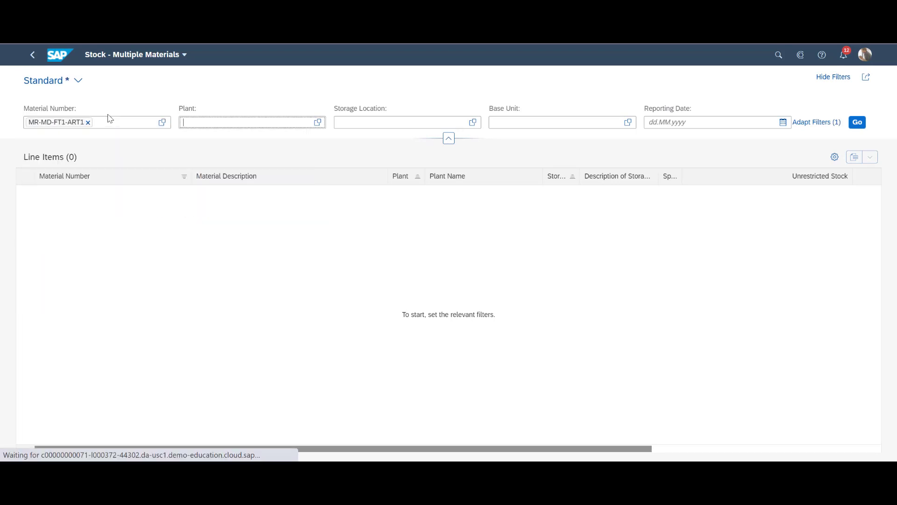
{"action": "type", "text": "R112 R113"}
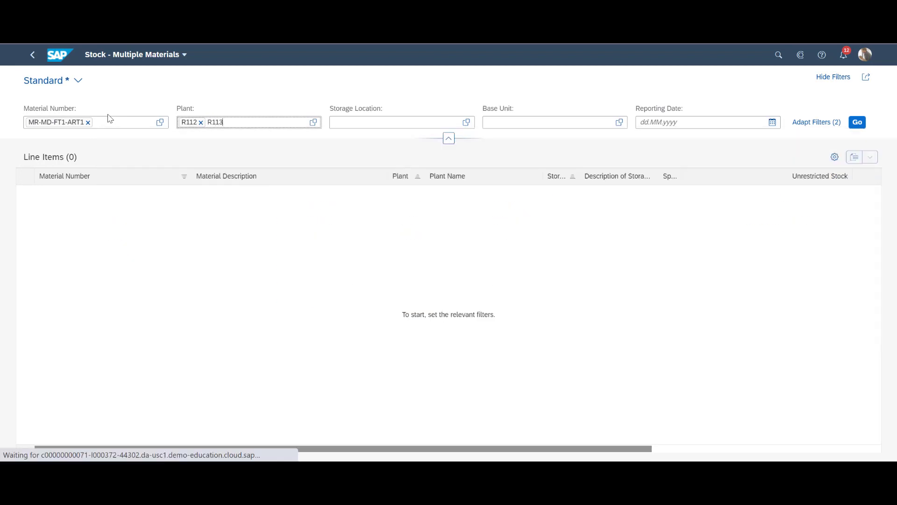
{"action": "left_click", "coordinate": [857, 122]}
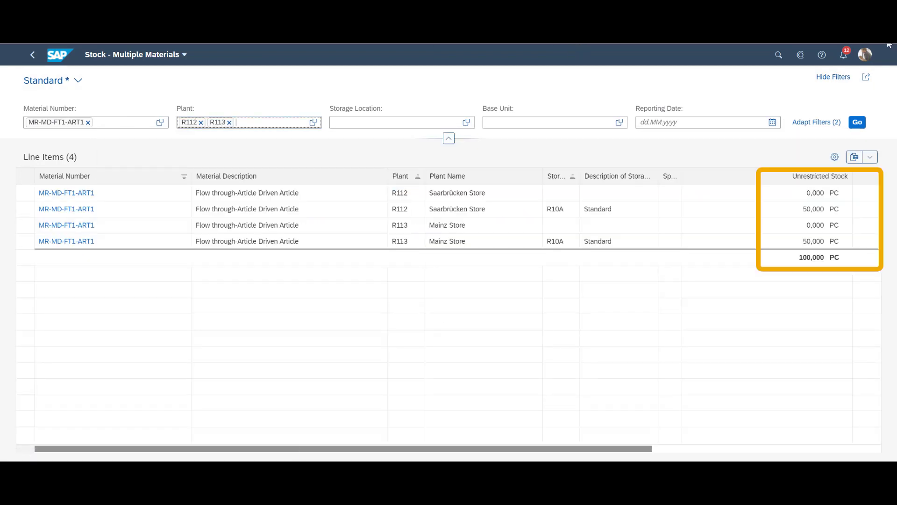